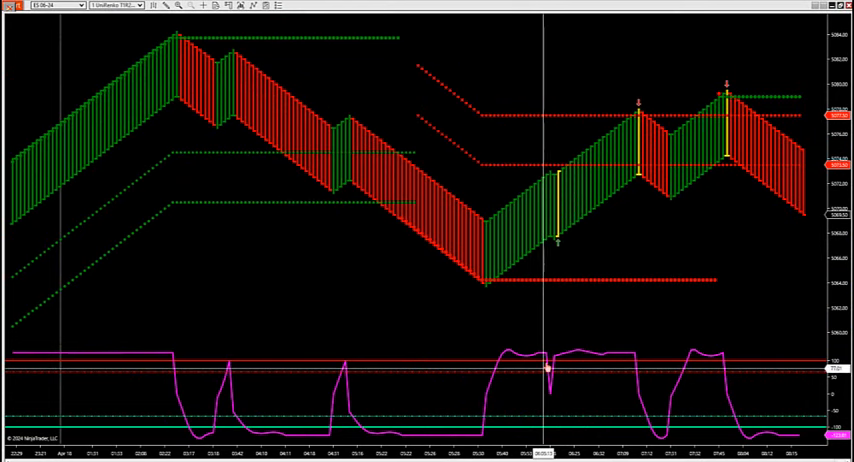
{"action": "mouse_move", "coordinate": [556, 236]}
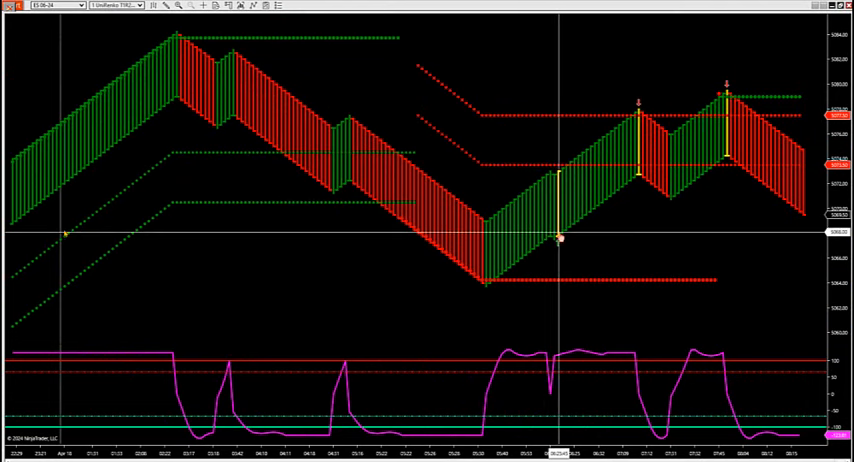
{"action": "mouse_move", "coordinate": [44, 42]}
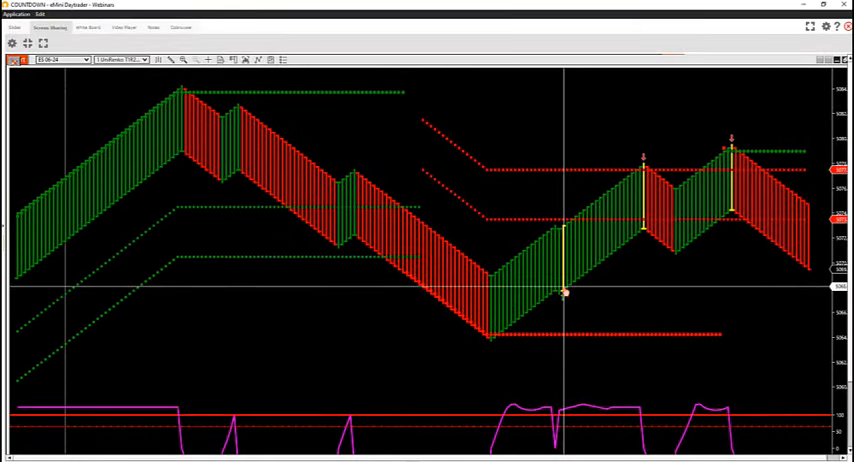
{"action": "mouse_move", "coordinate": [616, 308]}
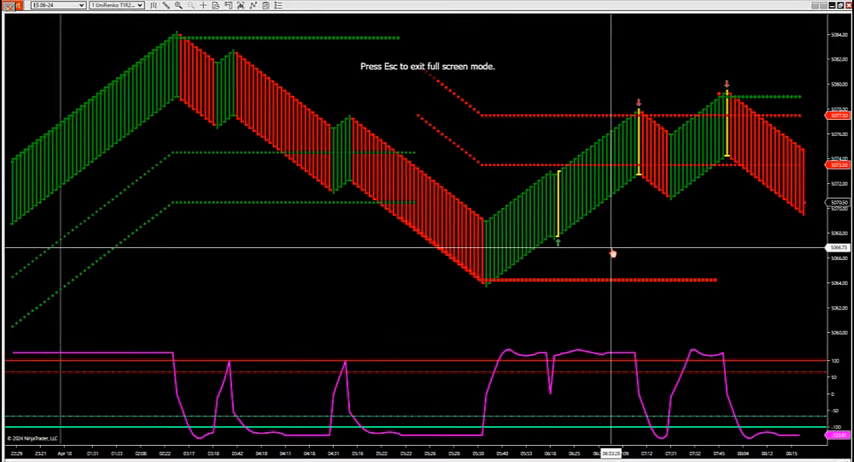
{"action": "mouse_move", "coordinate": [384, 156]}
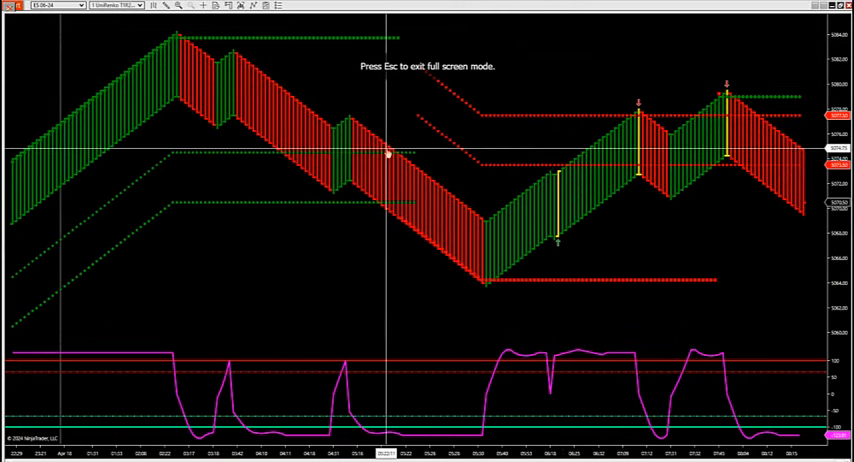
{"action": "mouse_move", "coordinate": [24, 376]}
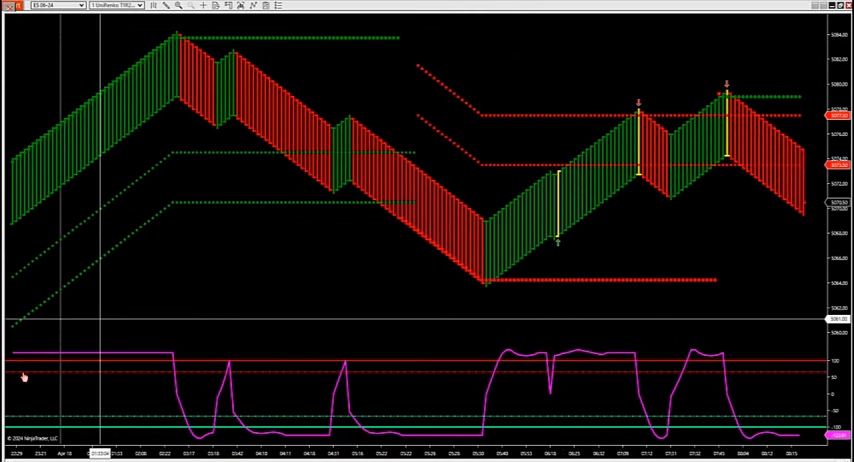
{"action": "mouse_move", "coordinate": [170, 398]}
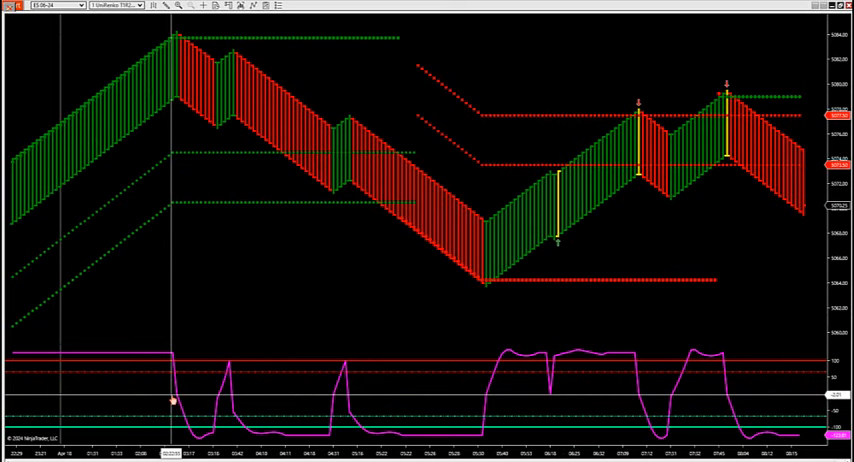
{"action": "mouse_move", "coordinate": [556, 280]}
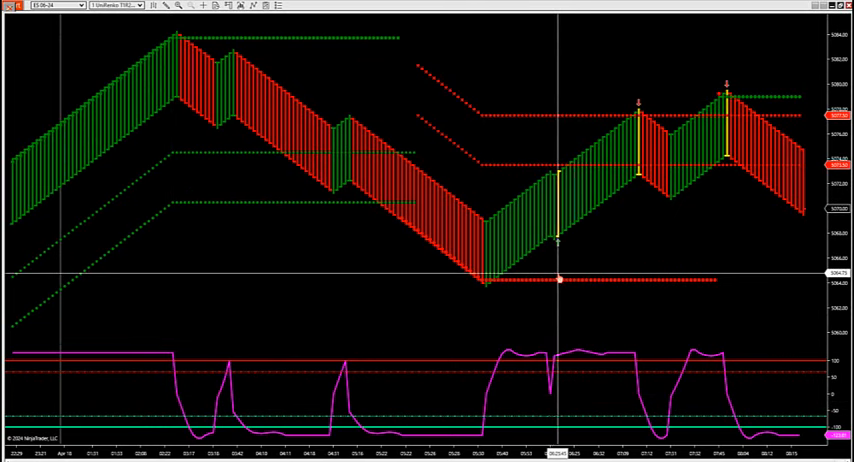
{"action": "mouse_move", "coordinate": [704, 264]}
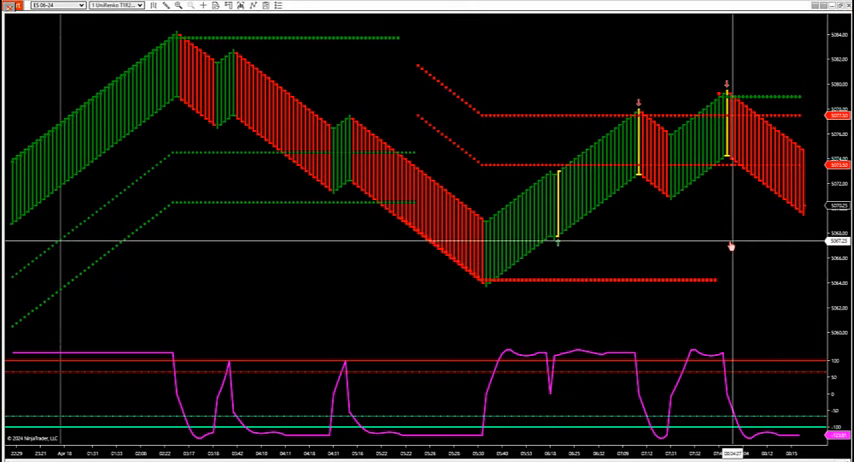
{"action": "mouse_move", "coordinate": [640, 246]}
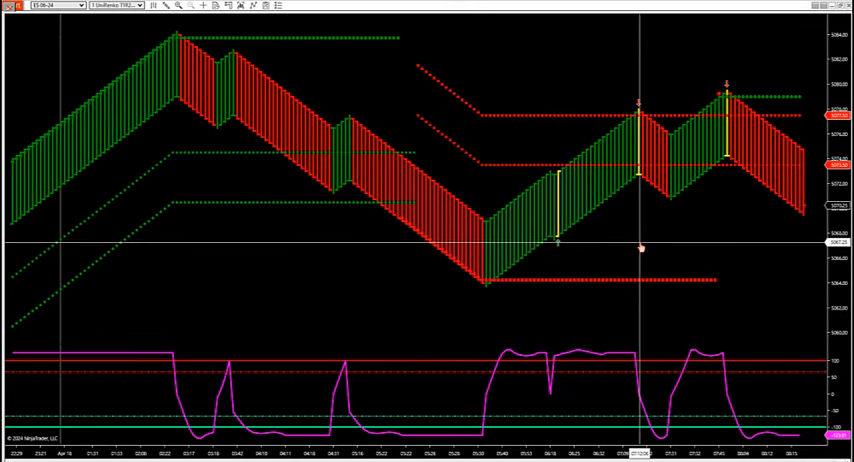
{"action": "mouse_move", "coordinate": [572, 260]}
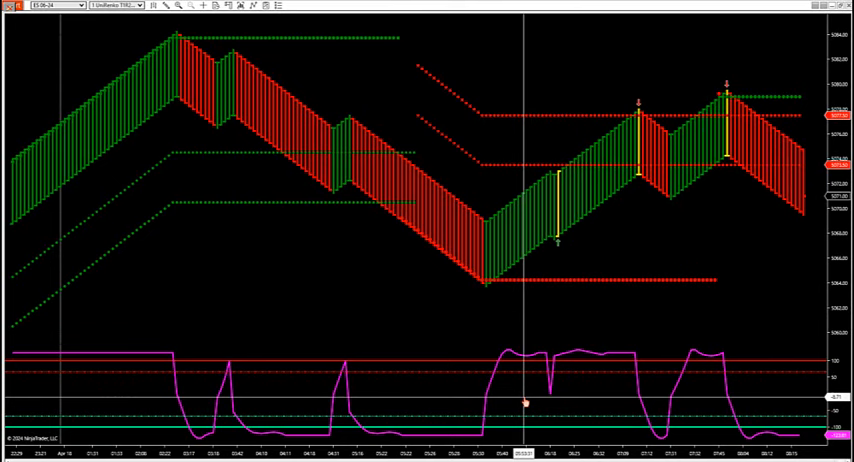
{"action": "mouse_move", "coordinate": [338, 344]}
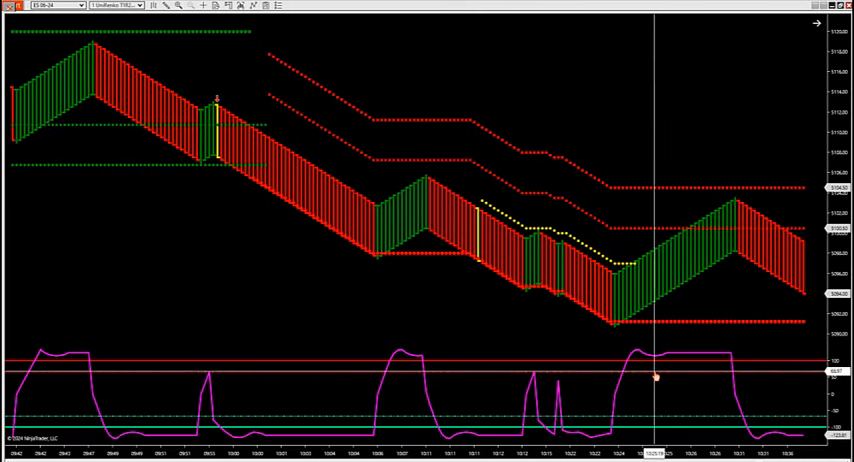
{"action": "mouse_move", "coordinate": [372, 64]}
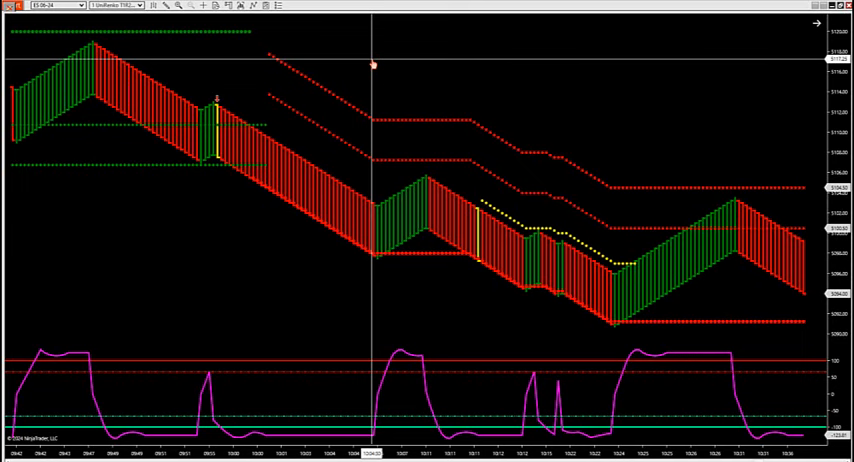
{"action": "mouse_move", "coordinate": [230, 184]}
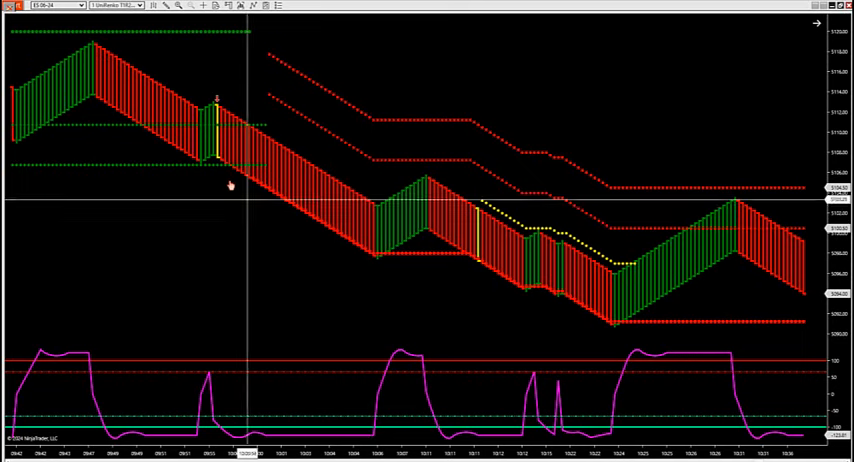
Place the '1. ZONE BREAK' text note on the chart above the renko bars
{"action": "left_click", "coordinate": [164, 6]}
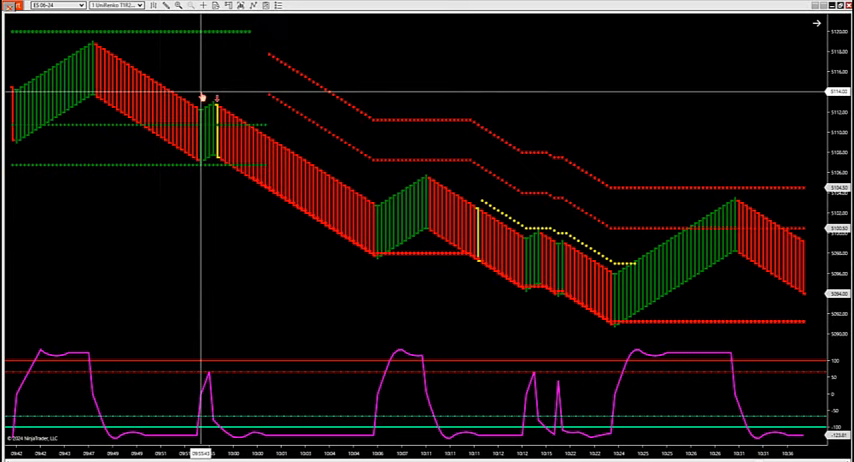
{"action": "mouse_move", "coordinate": [220, 208]}
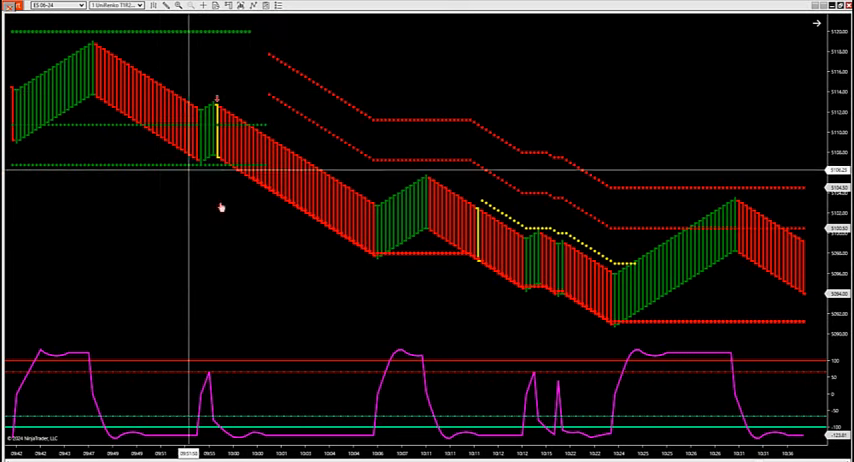
{"action": "mouse_move", "coordinate": [536, 312]}
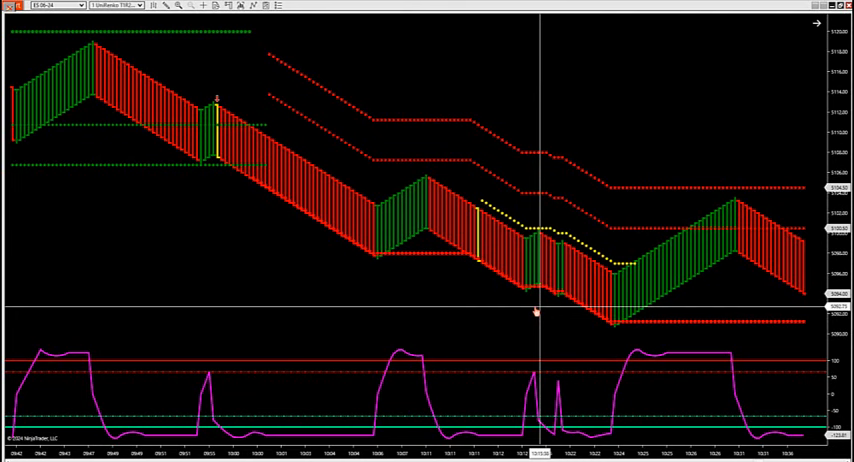
{"action": "mouse_move", "coordinate": [216, 112]}
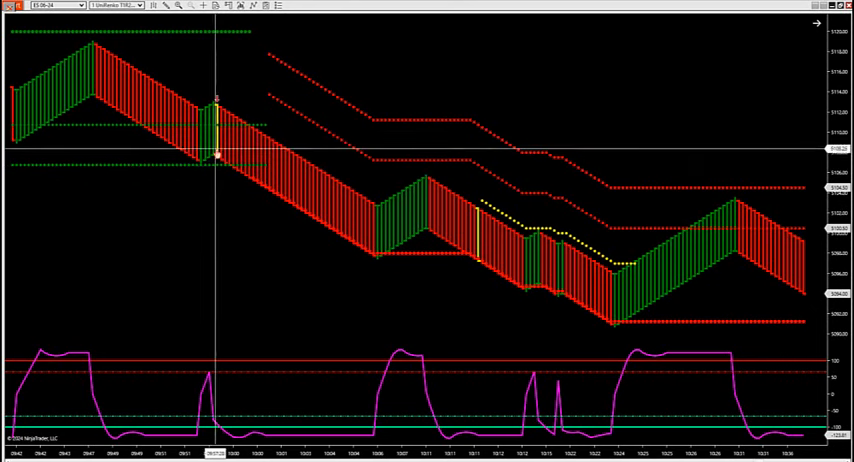
{"action": "mouse_move", "coordinate": [220, 156]}
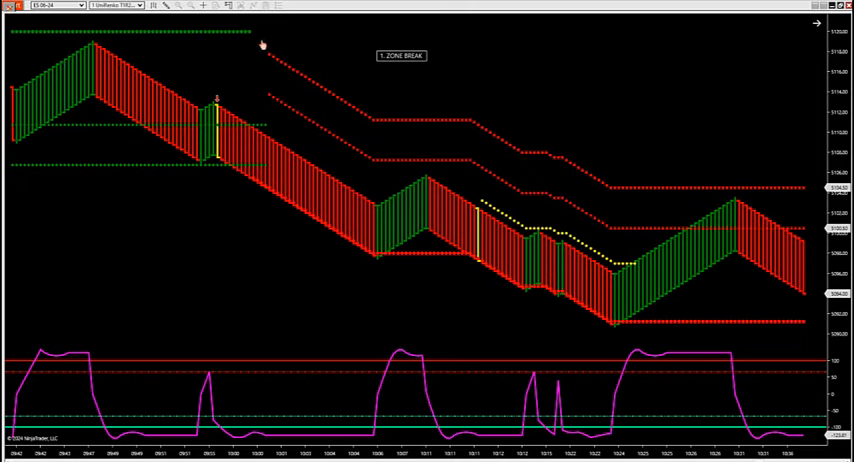
{"action": "left_click", "coordinate": [152, 6]}
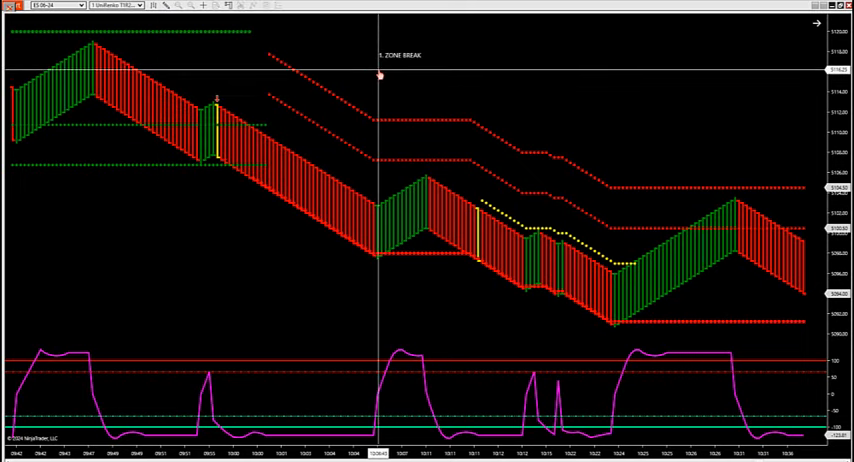
{"action": "type", "text": "2"}
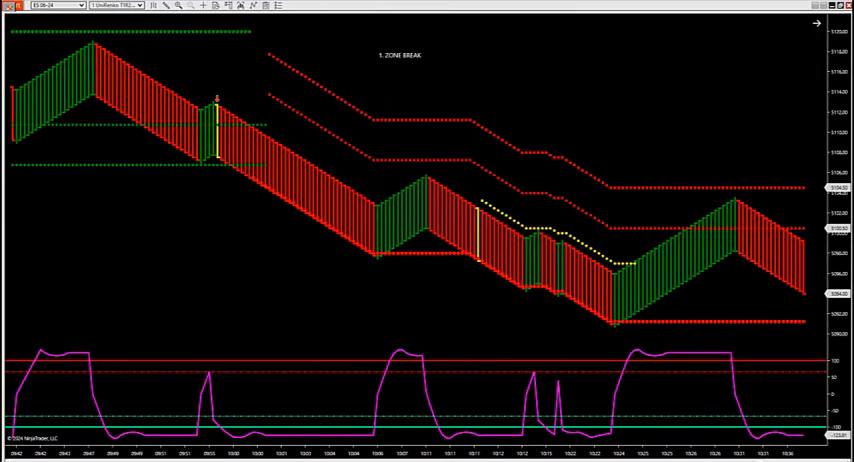
{"action": "mouse_move", "coordinate": [384, 112]}
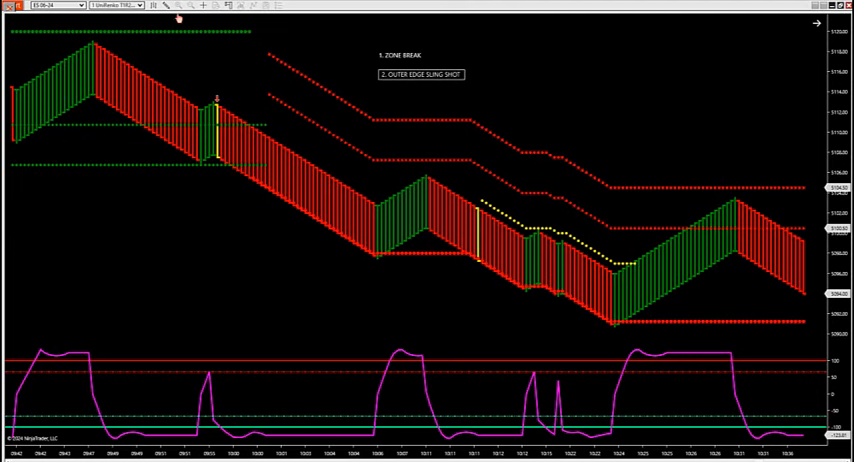
Place the '2. OUTER EDGE' sling-shot note and begin a third text note
{"action": "left_click", "coordinate": [166, 6]}
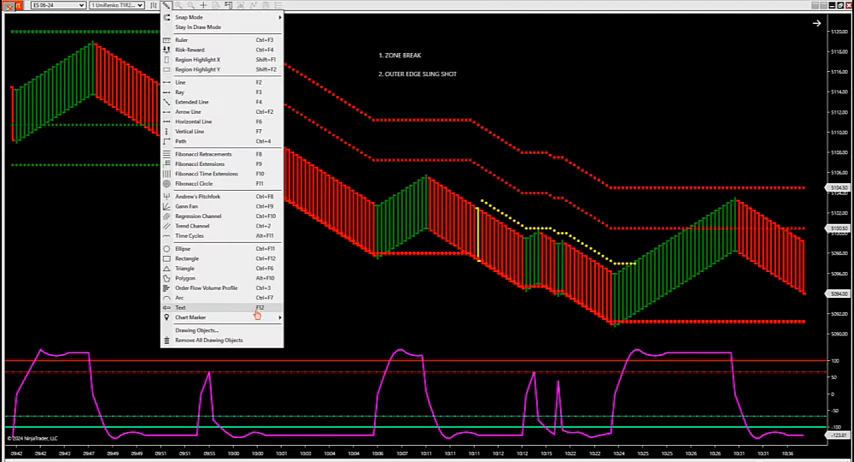
{"action": "left_click", "coordinate": [180, 308]}
{"action": "type", "text": "FAILURE SETUP"}
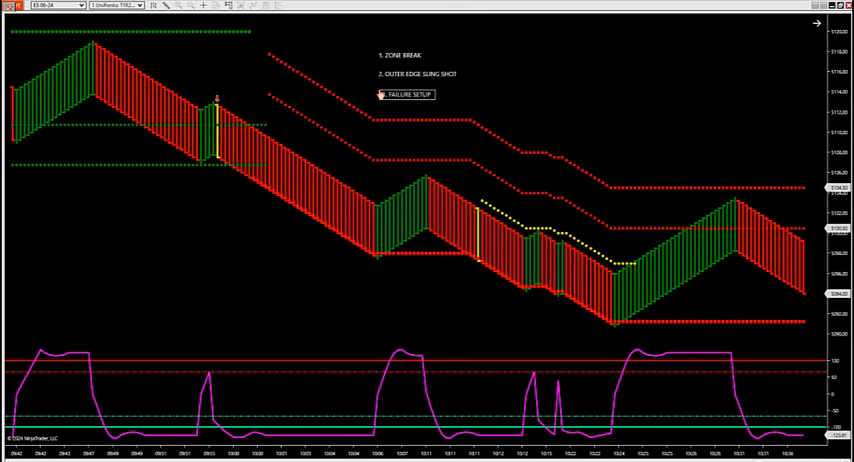
{"action": "right_click", "coordinate": [490, 64]}
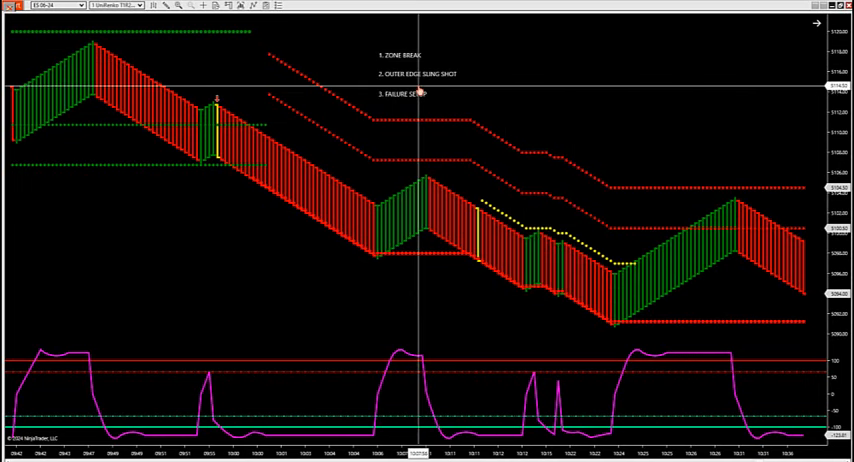
{"action": "mouse_move", "coordinate": [408, 62]}
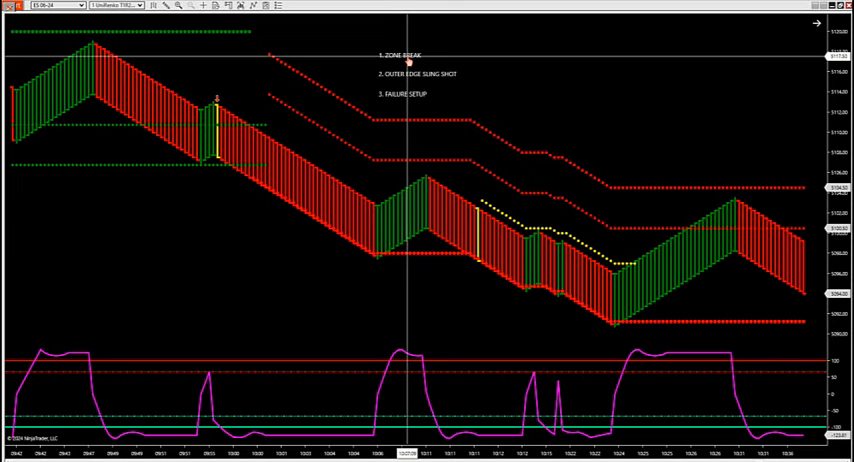
{"action": "mouse_move", "coordinate": [420, 62]}
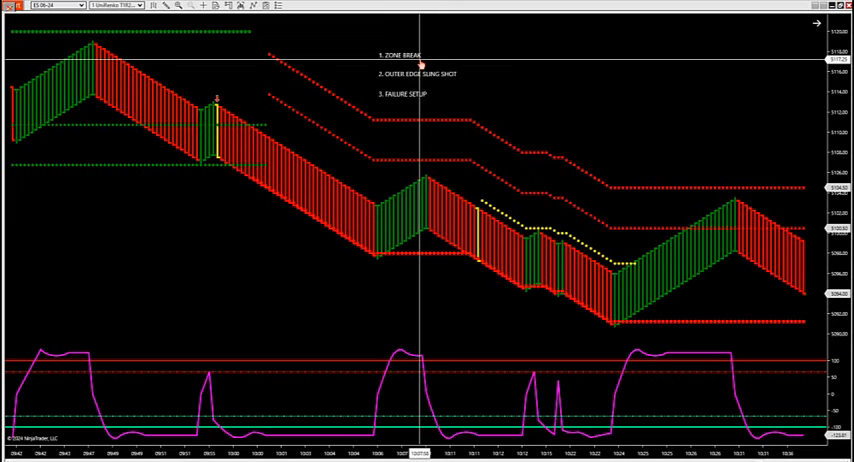
{"action": "mouse_move", "coordinate": [418, 62]}
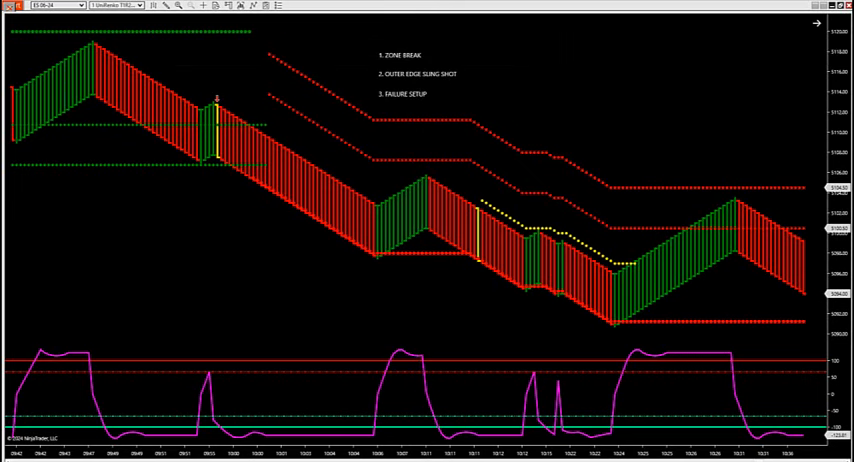
{"action": "mouse_move", "coordinate": [476, 140]}
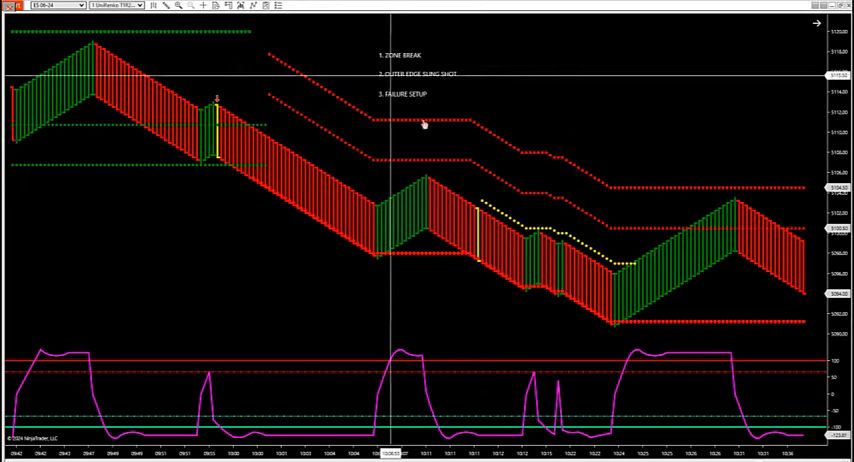
{"action": "mouse_move", "coordinate": [478, 264]}
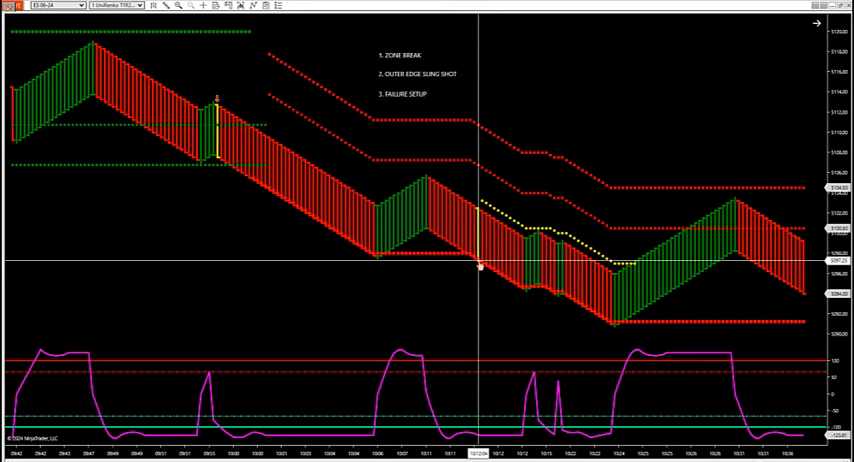
{"action": "mouse_move", "coordinate": [608, 324]}
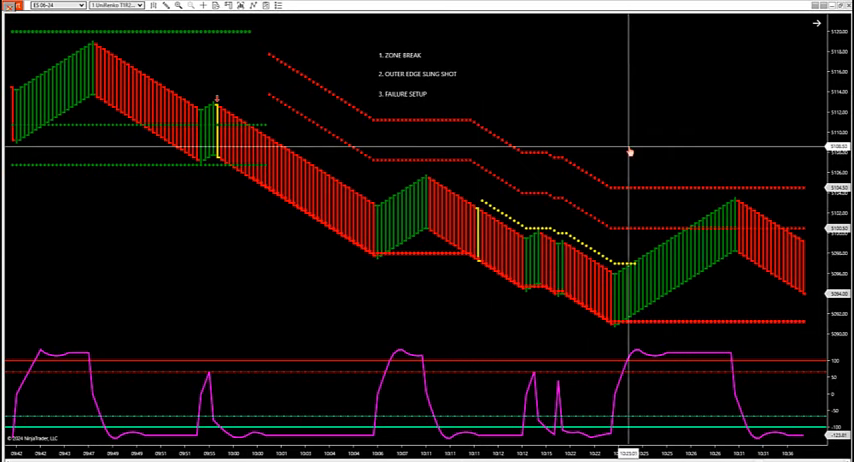
{"action": "mouse_move", "coordinate": [360, 72]}
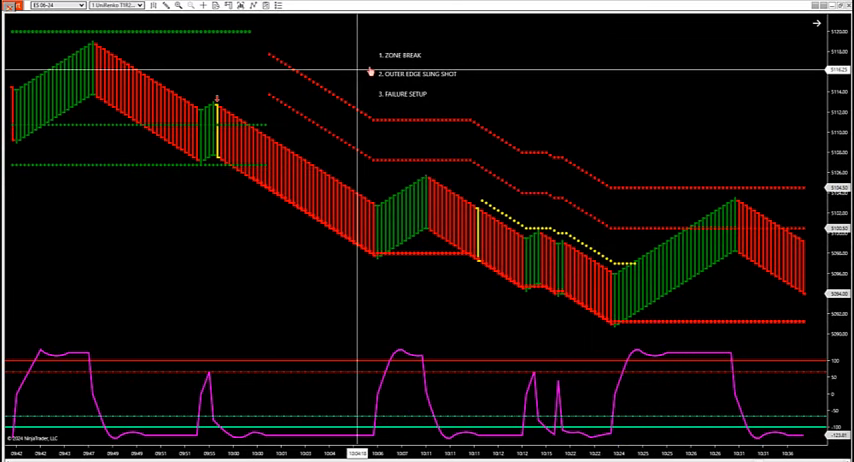
{"action": "mouse_move", "coordinate": [152, 18]}
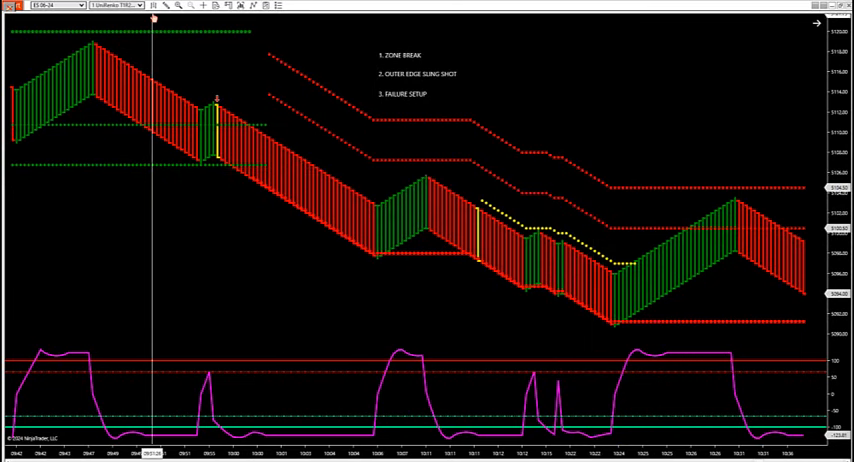
Choose the Rectangle drawing tool to box the Zone Break and outer-edge labels
{"action": "left_click", "coordinate": [164, 6]}
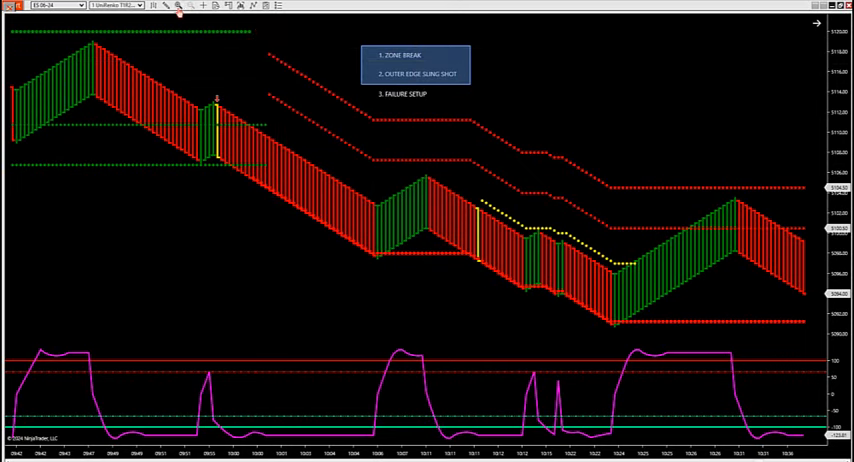
{"action": "mouse_move", "coordinate": [572, 76]}
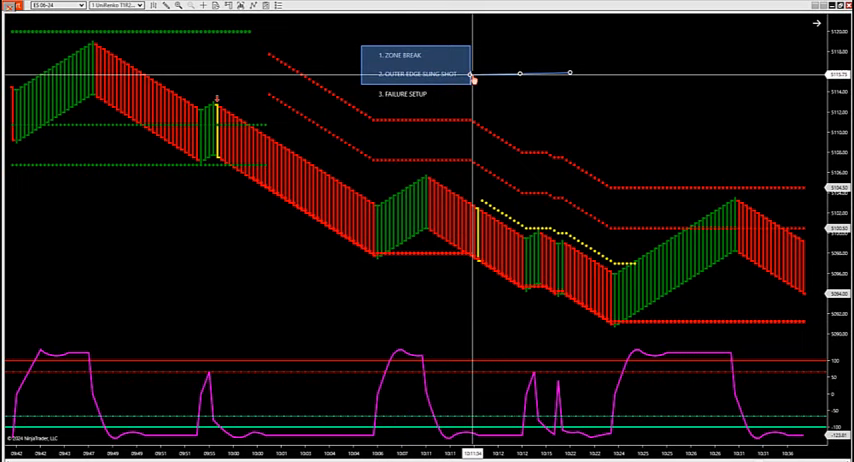
{"action": "mouse_move", "coordinate": [530, 168]}
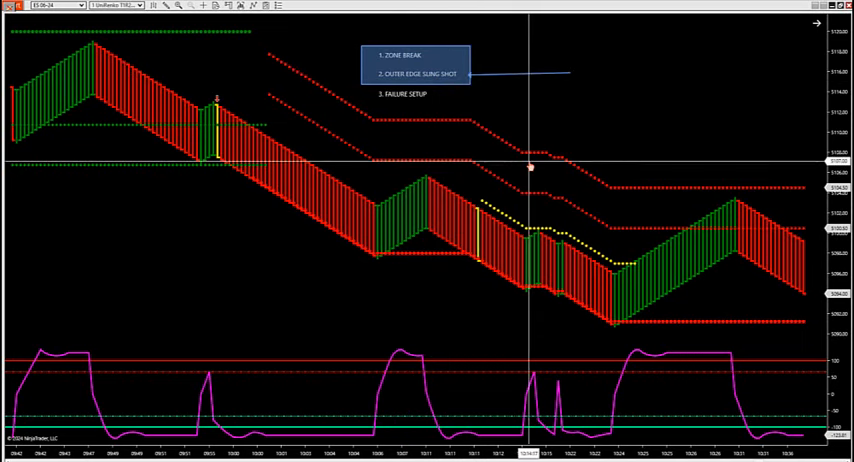
{"action": "mouse_move", "coordinate": [536, 138]}
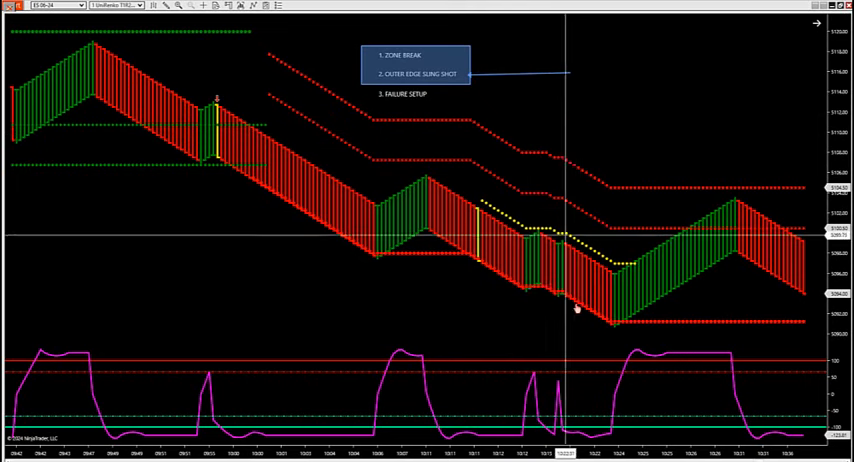
{"action": "mouse_move", "coordinate": [576, 308]}
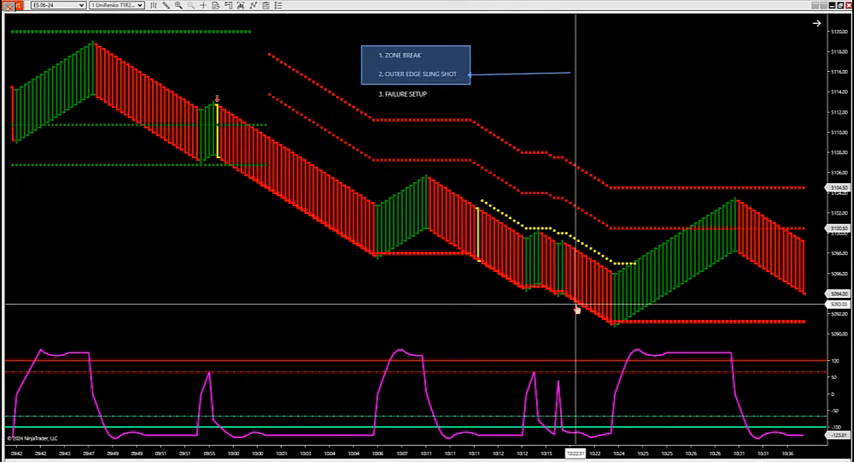
{"action": "mouse_move", "coordinate": [410, 108]}
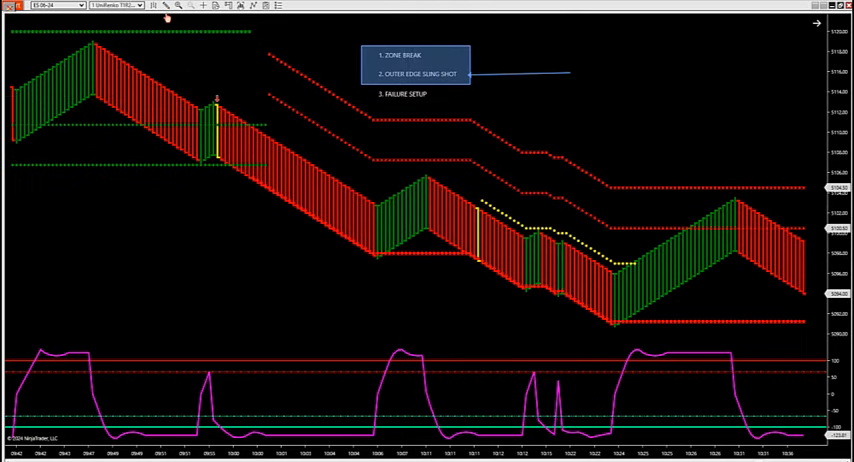
{"action": "mouse_move", "coordinate": [330, 140]}
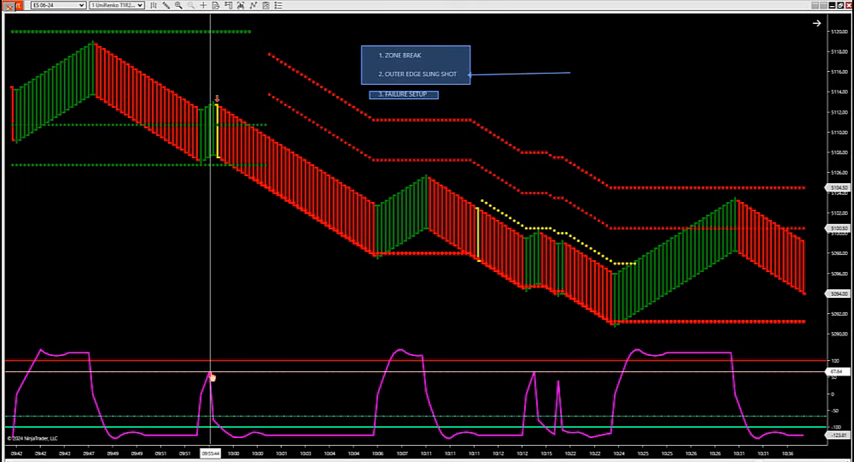
{"action": "mouse_move", "coordinate": [178, 146]}
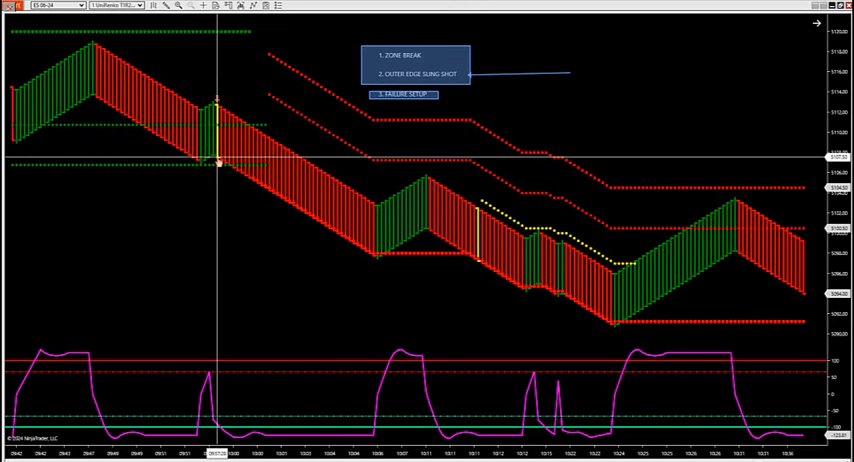
{"action": "mouse_move", "coordinate": [242, 304]}
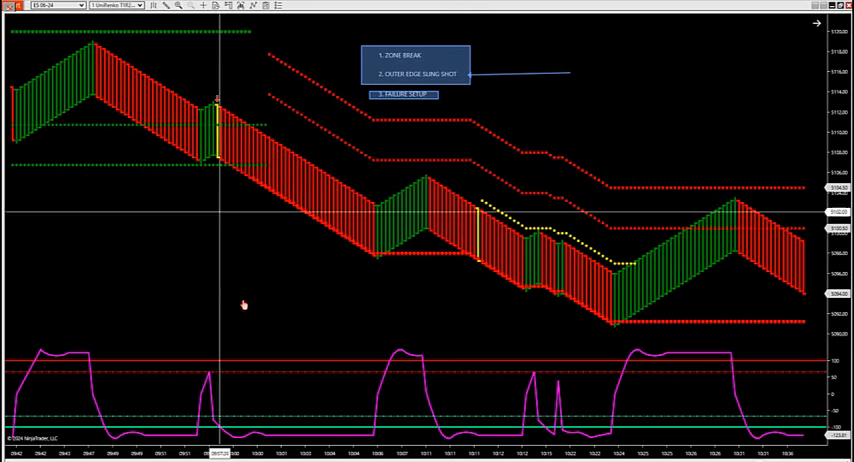
{"action": "mouse_move", "coordinate": [210, 380]}
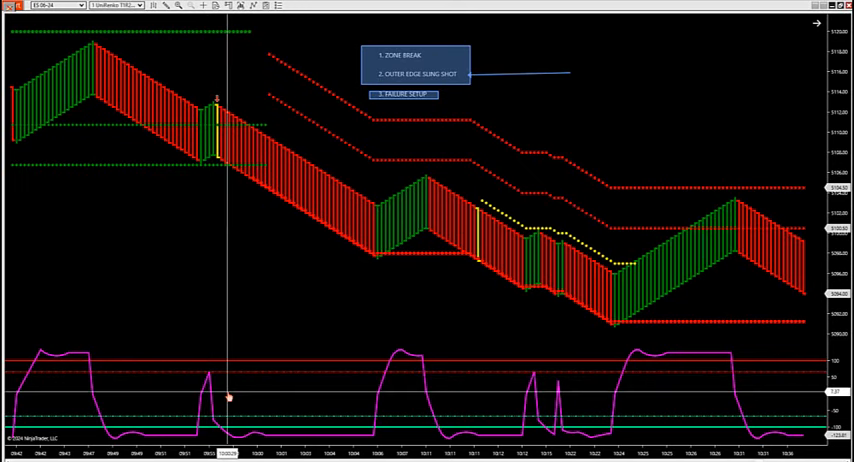
{"action": "mouse_move", "coordinate": [248, 196]}
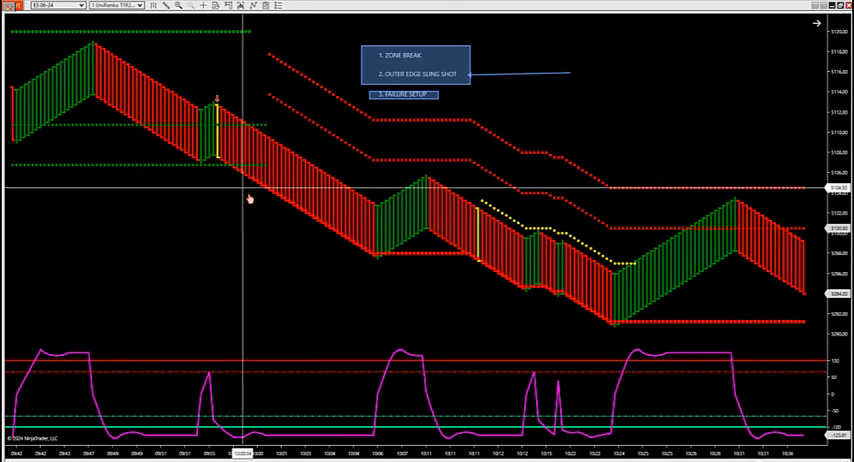
{"action": "mouse_move", "coordinate": [204, 162]}
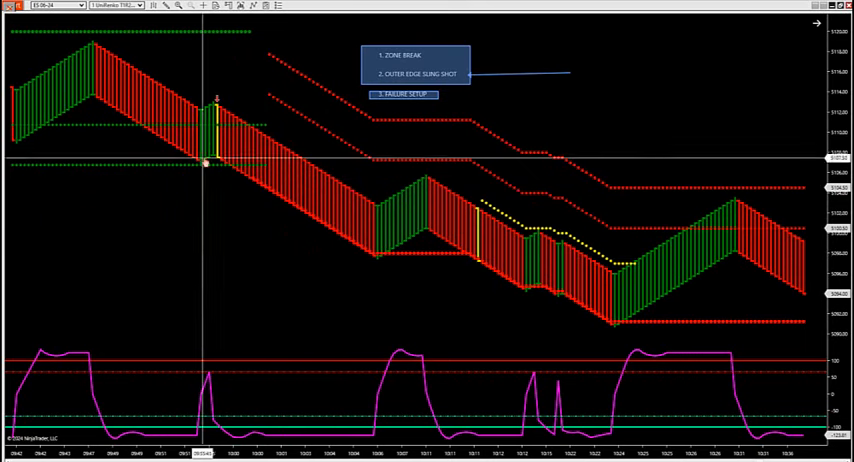
{"action": "mouse_move", "coordinate": [472, 258]}
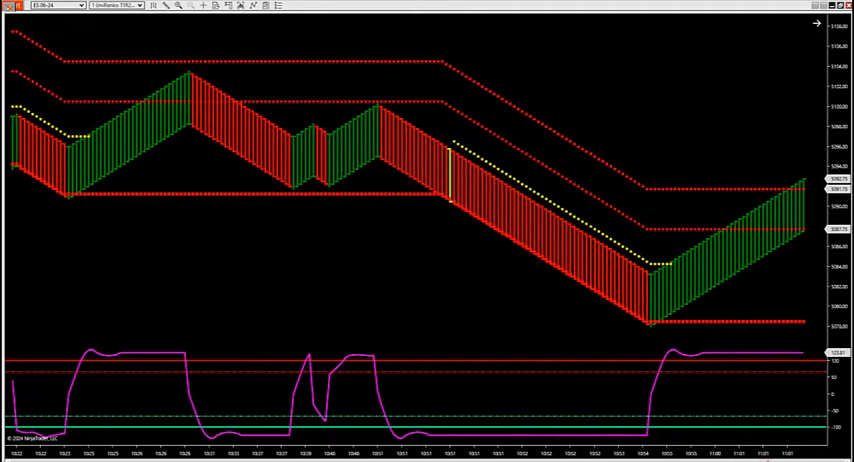
{"action": "mouse_move", "coordinate": [300, 68]}
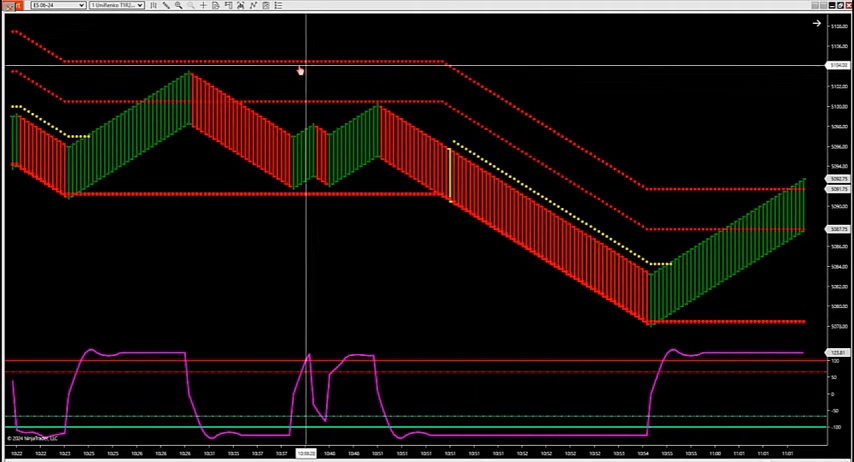
{"action": "mouse_move", "coordinate": [410, 104]}
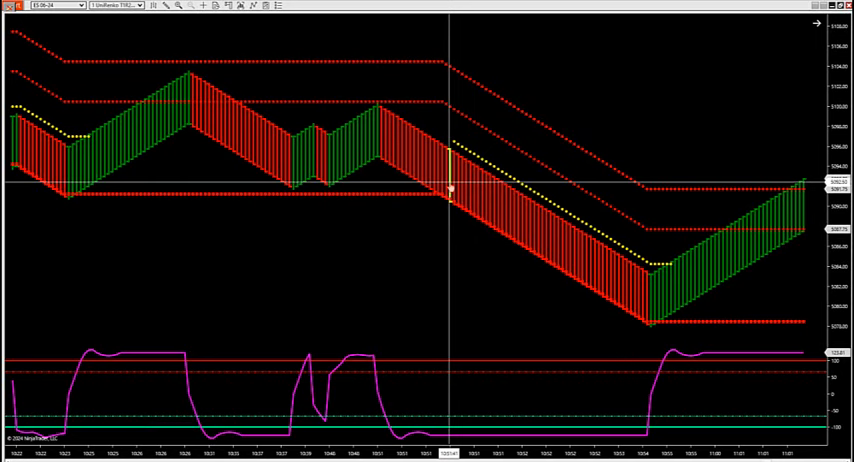
{"action": "mouse_move", "coordinate": [416, 198]}
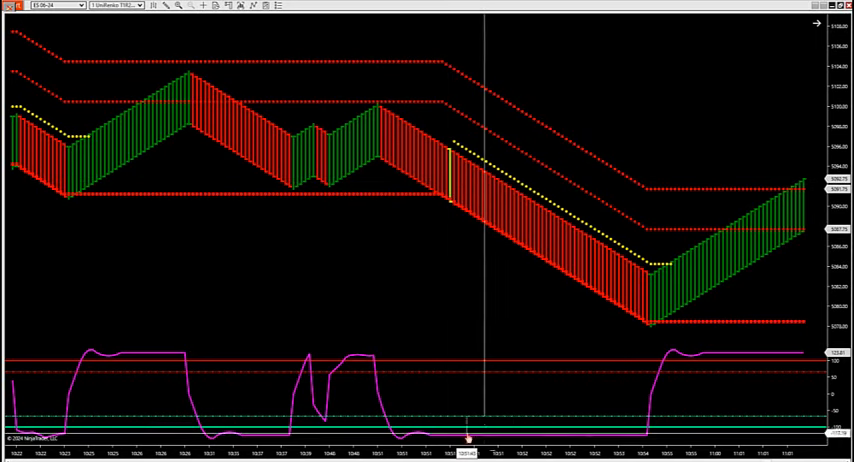
{"action": "mouse_move", "coordinate": [444, 438]}
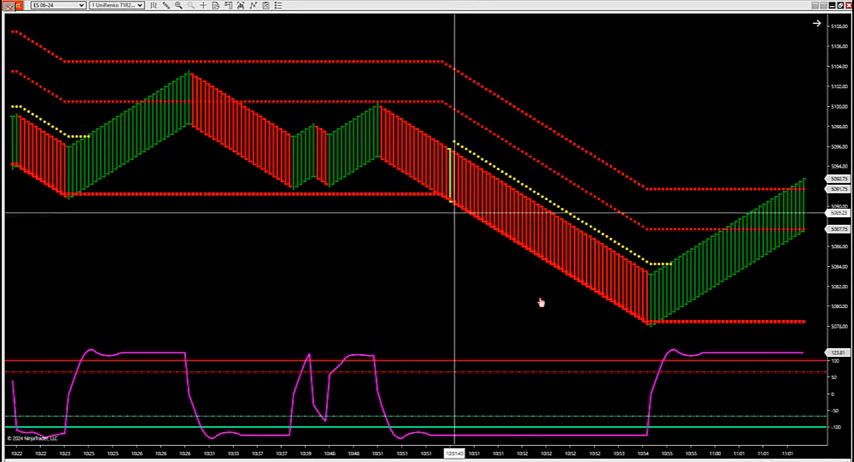
{"action": "mouse_move", "coordinate": [448, 208]}
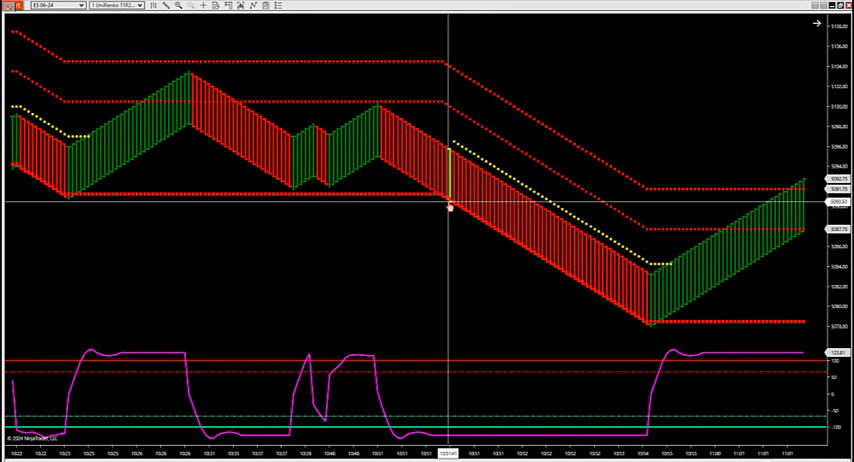
{"action": "mouse_move", "coordinate": [512, 332]}
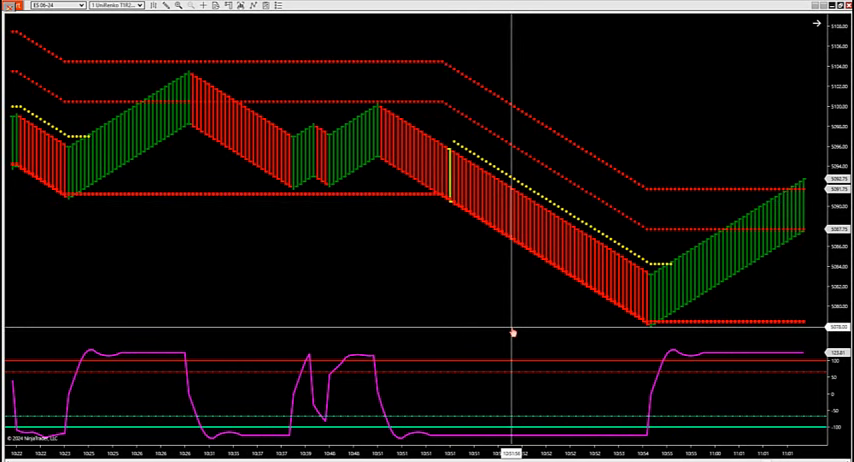
{"action": "mouse_move", "coordinate": [580, 300]}
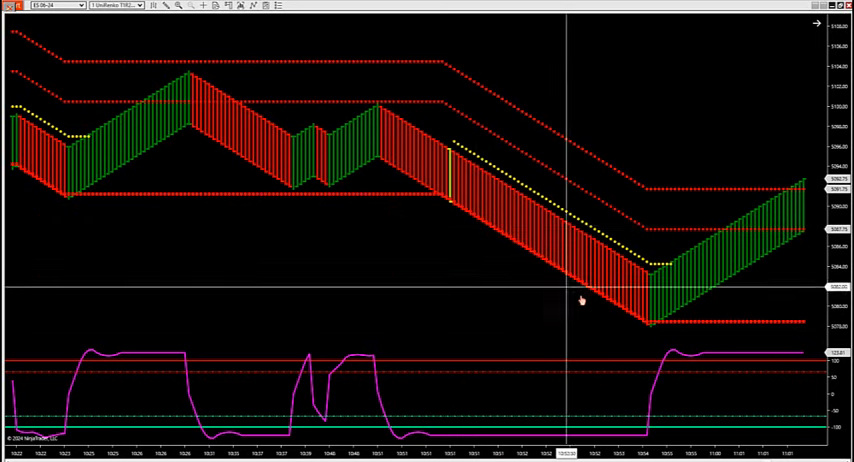
{"action": "mouse_move", "coordinate": [452, 202]}
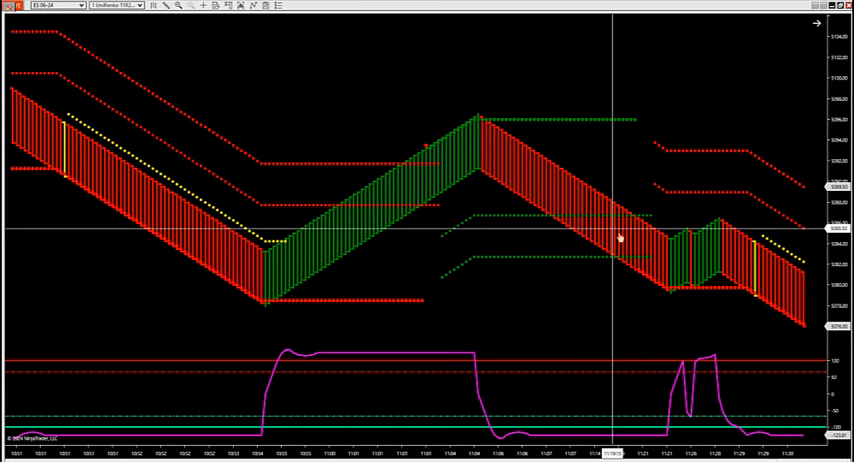
{"action": "mouse_move", "coordinate": [680, 236]}
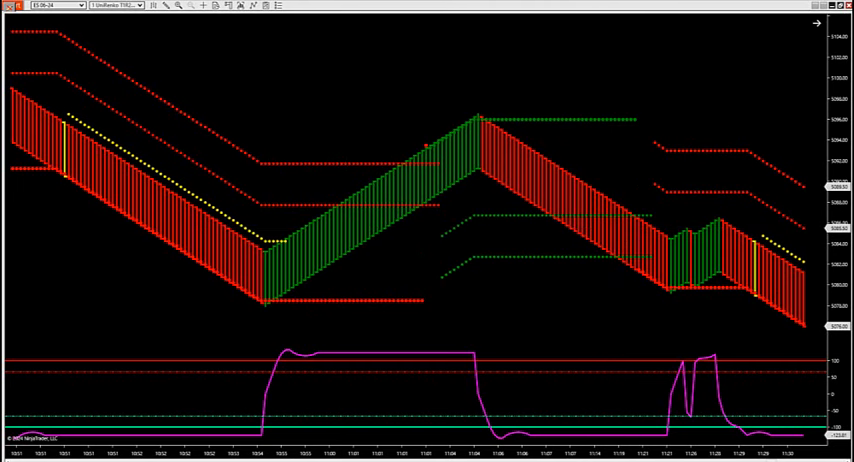
Scroll forward to the long red decline with green swings at both ends
{"action": "scroll", "scroll_direction": "right", "scroll_amount": 3}
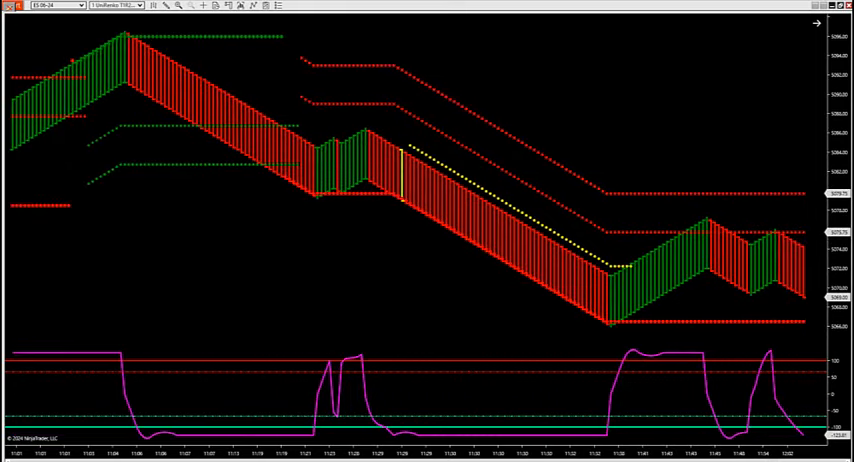
{"action": "mouse_move", "coordinate": [408, 260]}
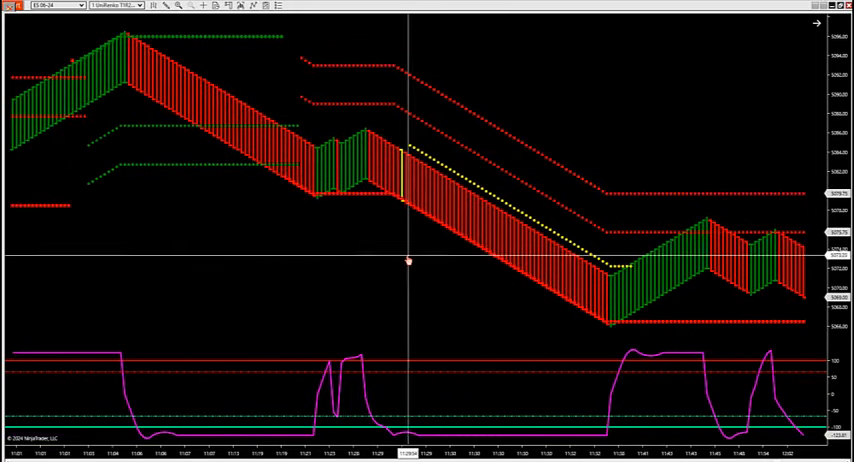
{"action": "mouse_move", "coordinate": [398, 204]}
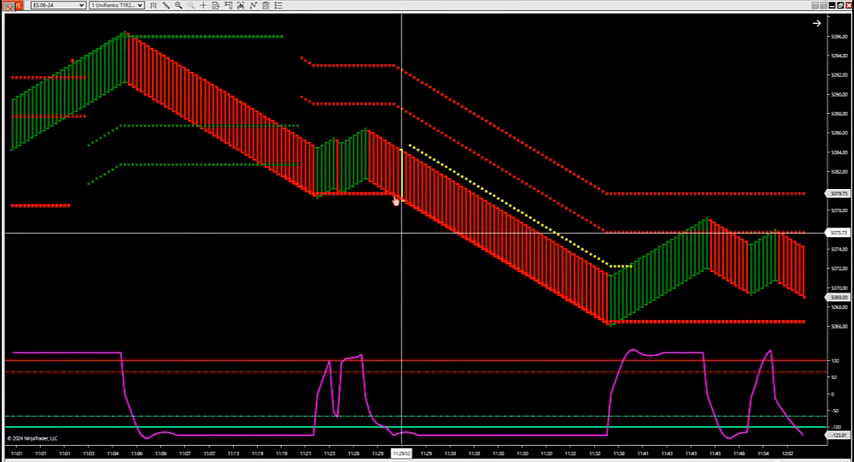
{"action": "mouse_move", "coordinate": [400, 208]}
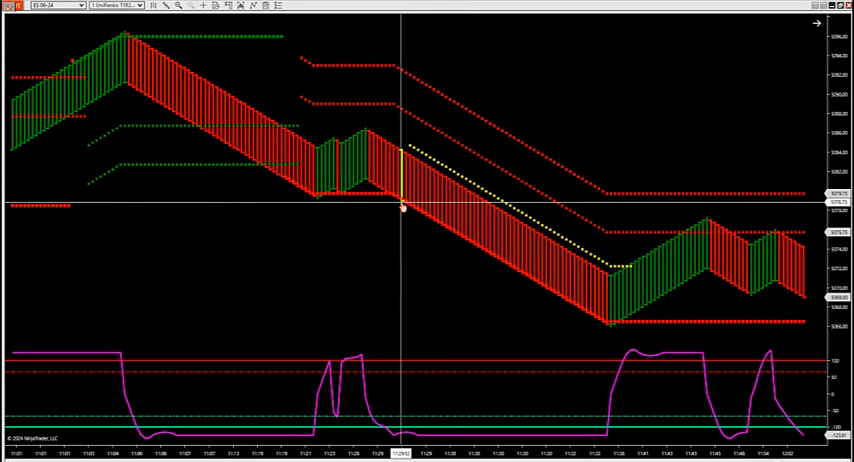
{"action": "mouse_move", "coordinate": [520, 332]}
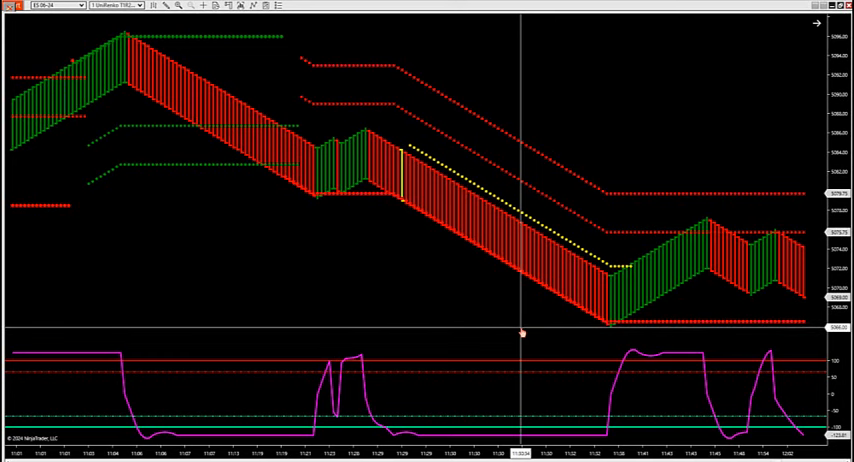
{"action": "mouse_move", "coordinate": [456, 220]}
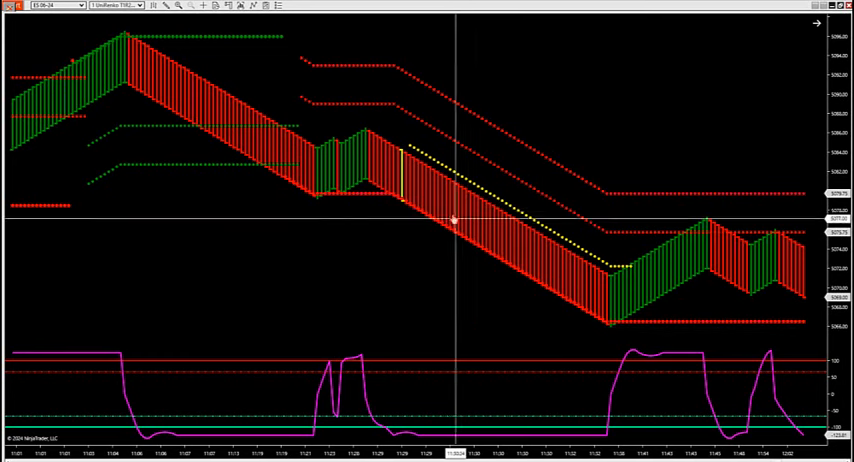
{"action": "mouse_move", "coordinate": [490, 308]}
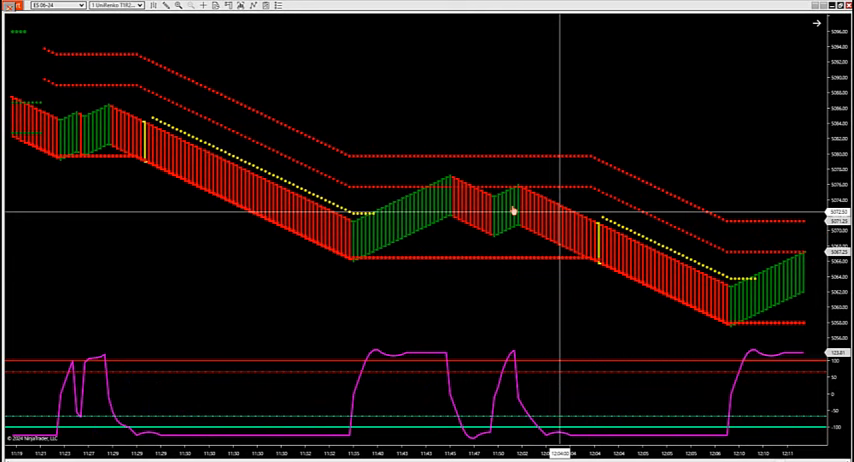
{"action": "mouse_move", "coordinate": [148, 168]}
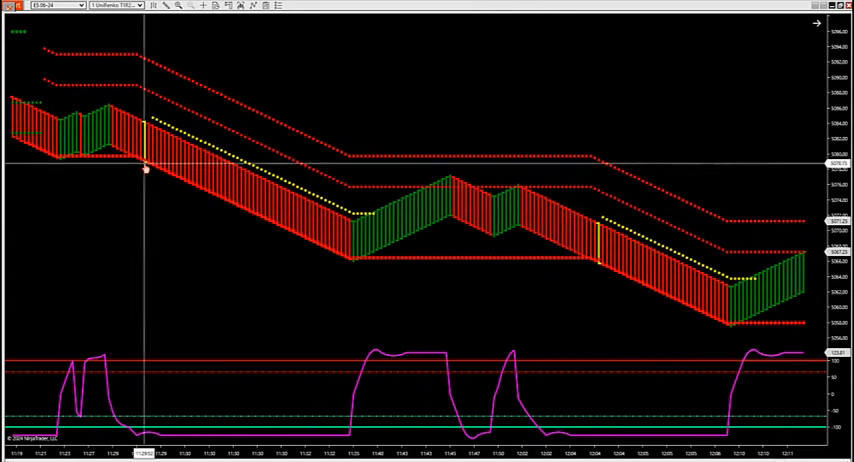
{"action": "mouse_move", "coordinate": [342, 272]}
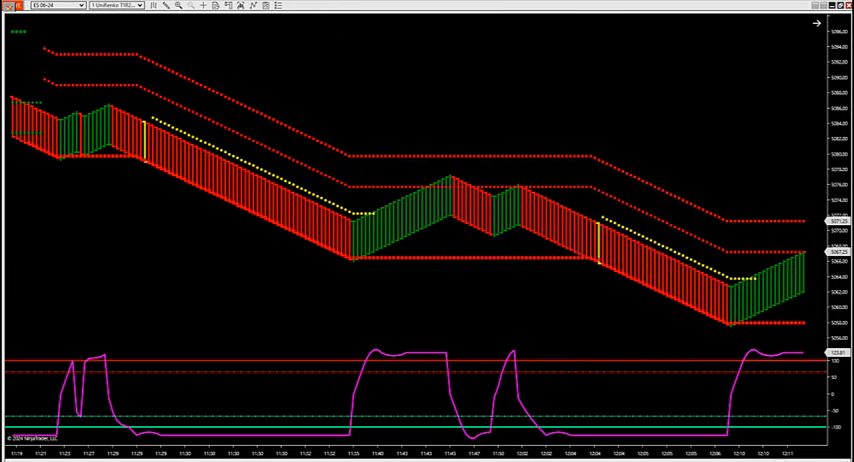
Scroll right to the price bottom and the long green breakout rally above the red zone
{"action": "scroll", "scroll_direction": "right", "scroll_amount": 3}
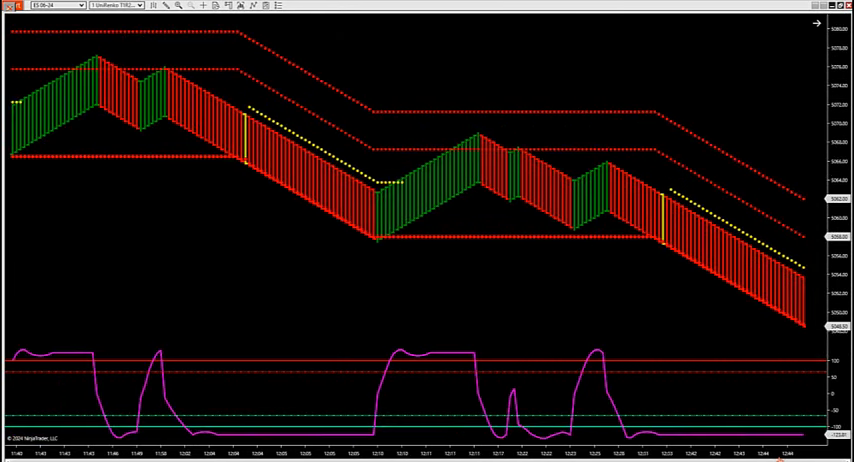
{"action": "mouse_move", "coordinate": [240, 158]}
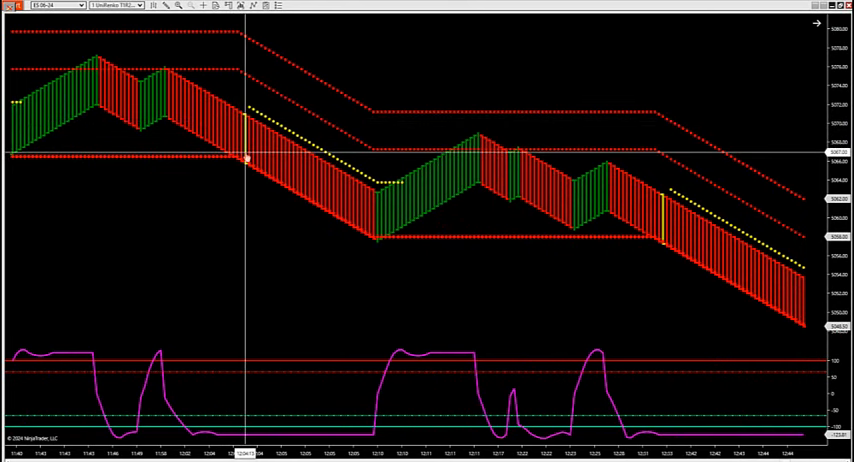
{"action": "mouse_move", "coordinate": [372, 244]}
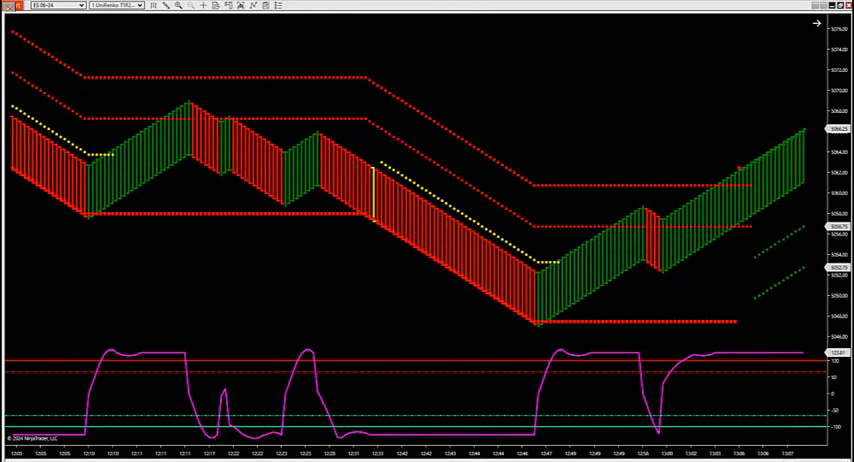
{"action": "scroll", "scroll_direction": "right", "scroll_amount": 3}
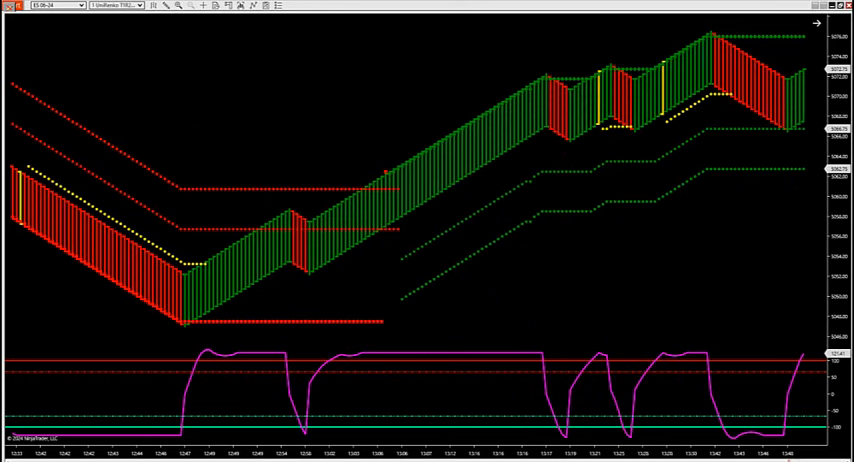
Scroll right to where the green rally peaks and reverses into a steep red decline
{"action": "scroll", "scroll_direction": "right", "scroll_amount": 3}
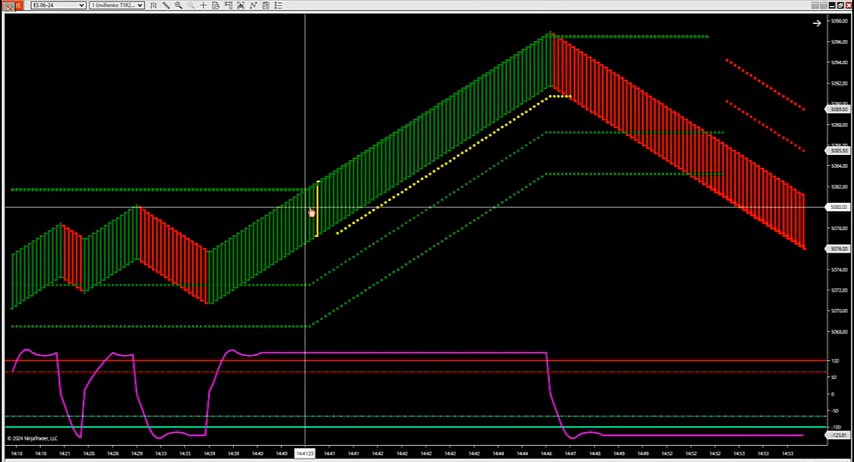
{"action": "mouse_move", "coordinate": [318, 212]}
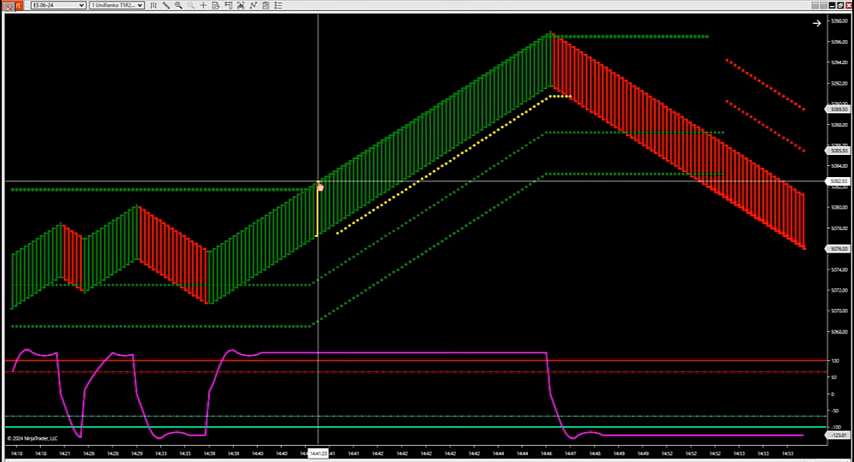
{"action": "mouse_move", "coordinate": [328, 104]}
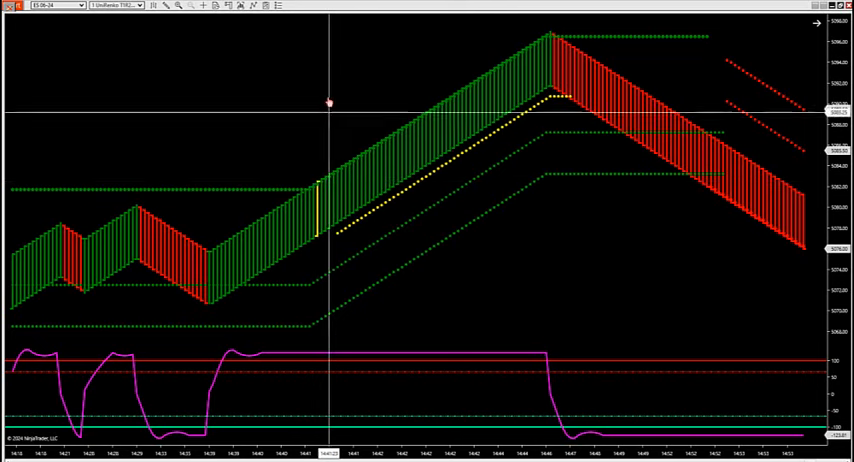
{"action": "mouse_move", "coordinate": [304, 36]}
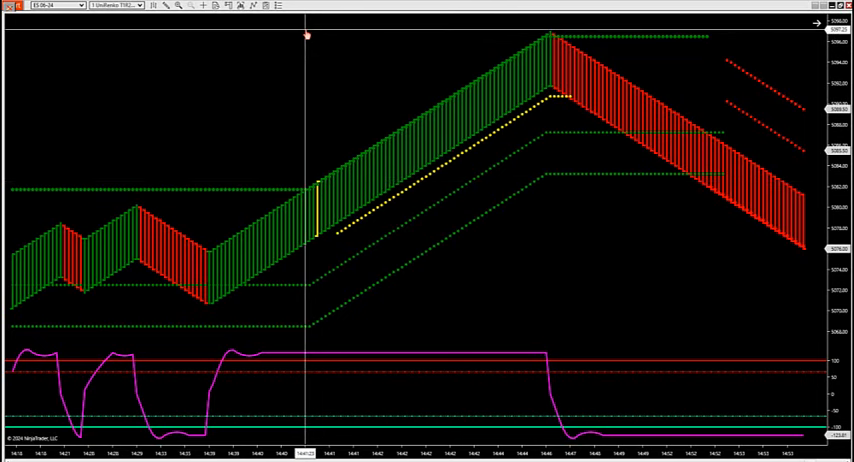
{"action": "mouse_move", "coordinate": [414, 112]}
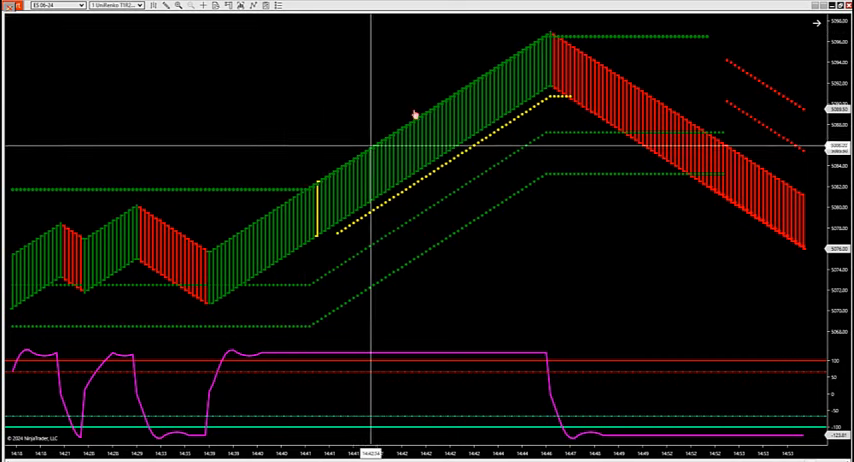
{"action": "mouse_move", "coordinate": [380, 228]}
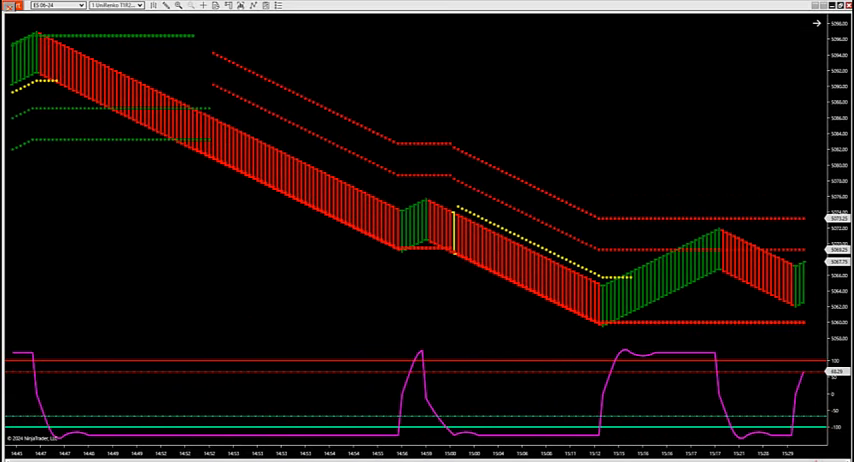
{"action": "mouse_move", "coordinate": [380, 132]}
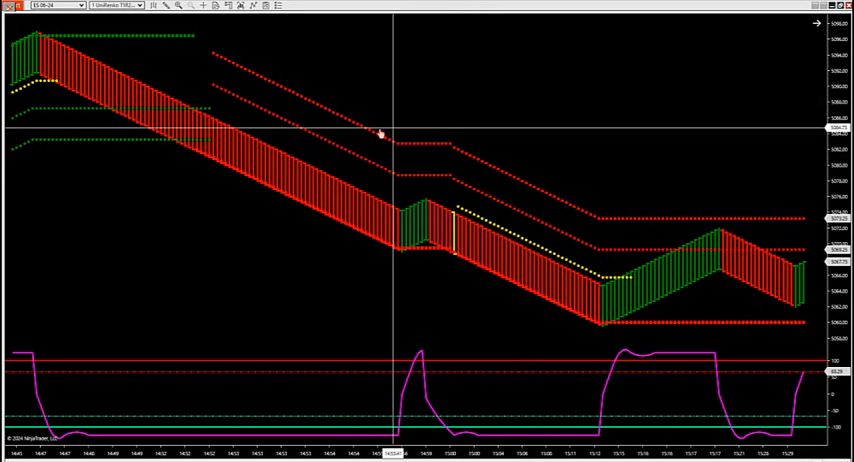
{"action": "mouse_move", "coordinate": [392, 164]}
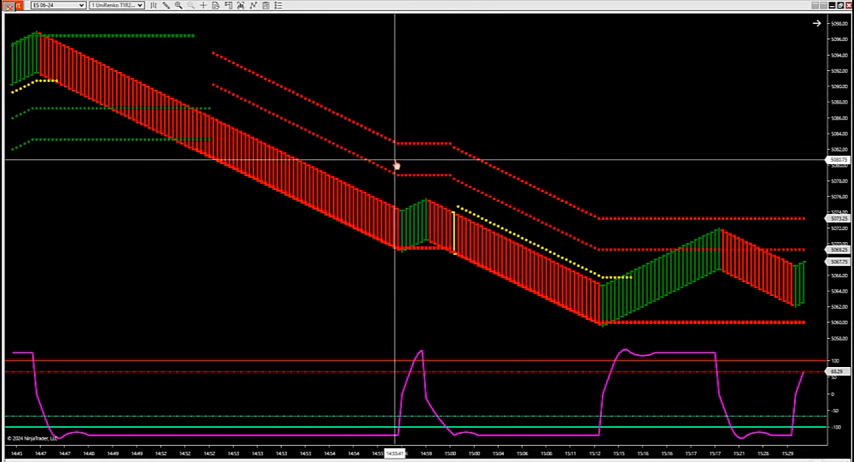
{"action": "mouse_move", "coordinate": [410, 256]}
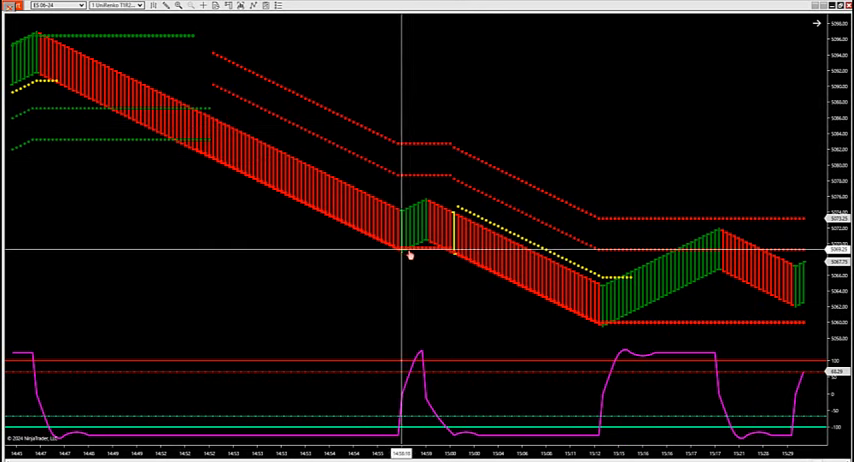
{"action": "mouse_move", "coordinate": [418, 254]}
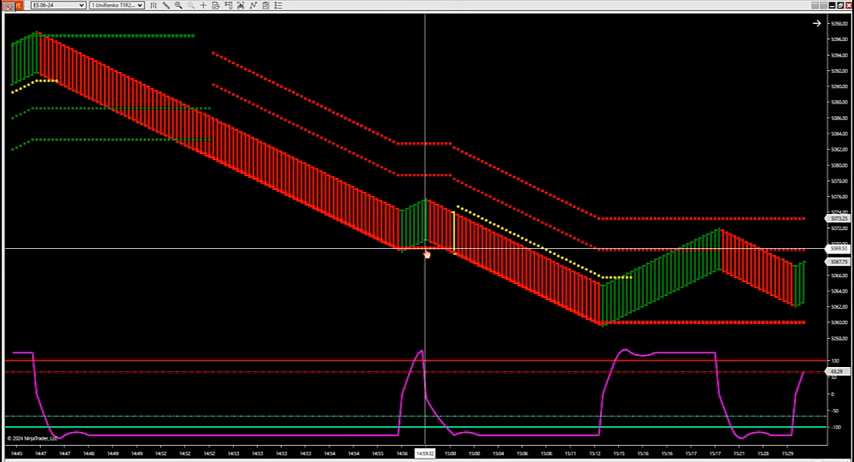
{"action": "mouse_move", "coordinate": [454, 258]}
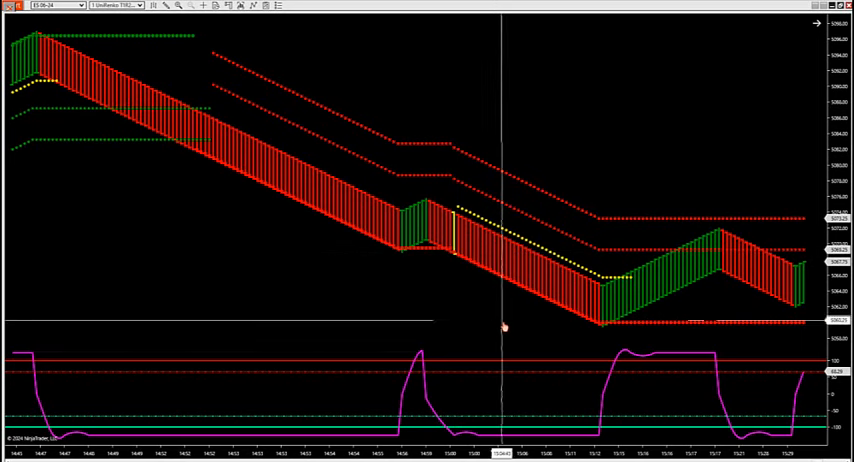
{"action": "mouse_move", "coordinate": [468, 278]}
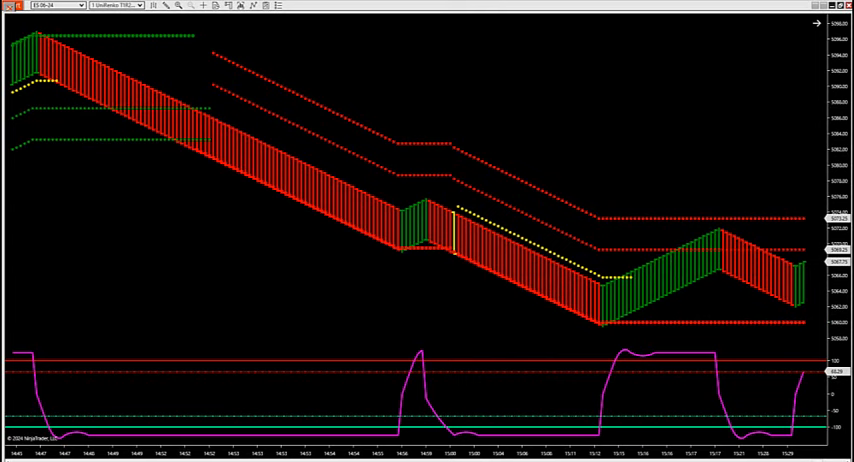
{"action": "mouse_move", "coordinate": [496, 320]}
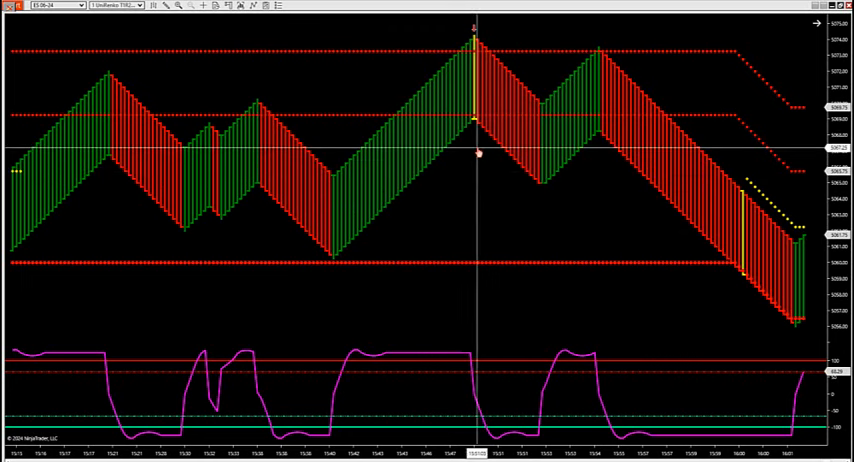
{"action": "mouse_move", "coordinate": [470, 90]}
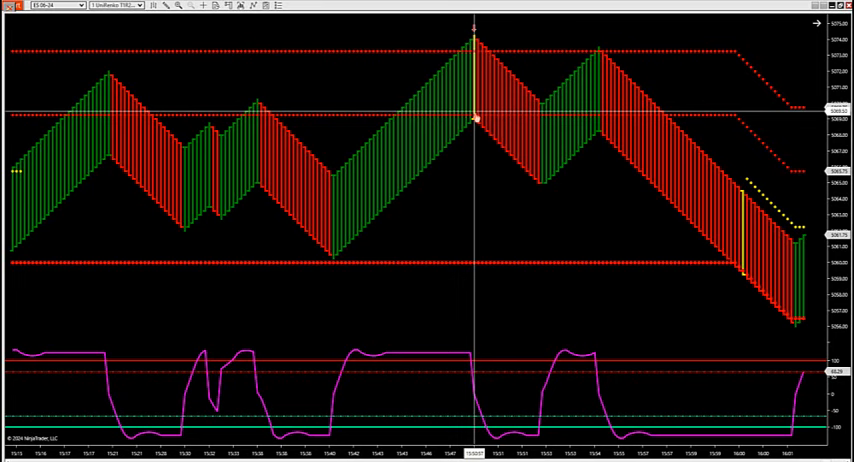
{"action": "mouse_move", "coordinate": [476, 80]}
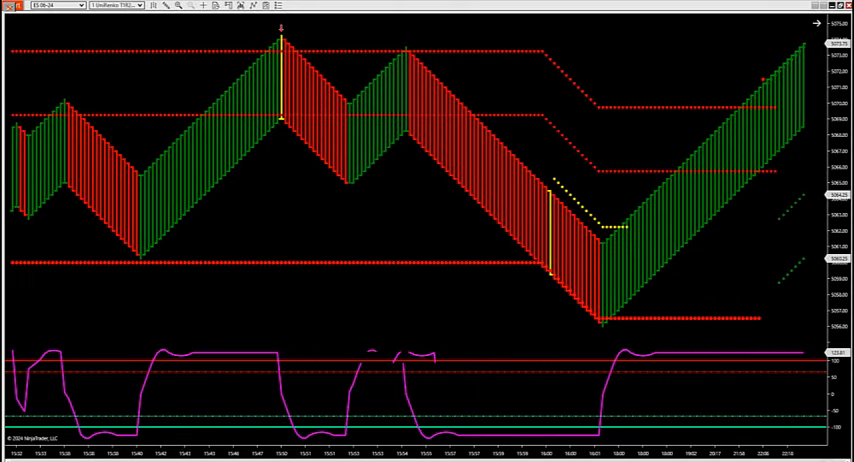
{"action": "mouse_move", "coordinate": [552, 322]}
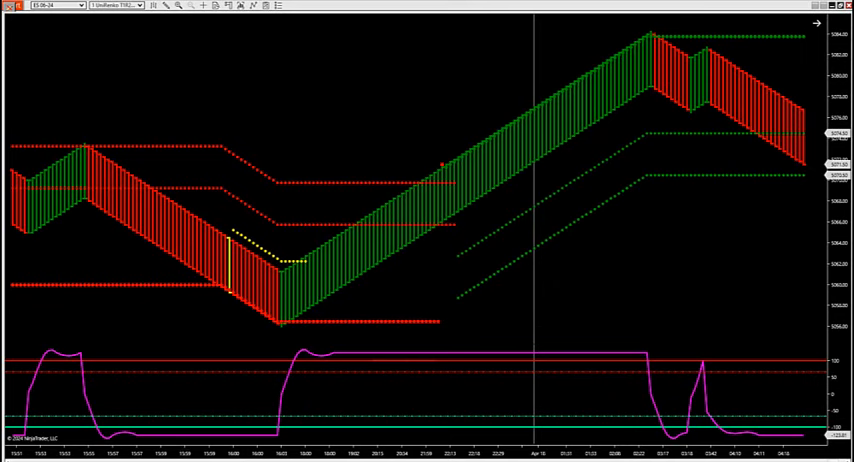
Scroll right to the next decline, recovery rally and red pullback with yellow bars at swing highs
{"action": "scroll", "scroll_direction": "right", "scroll_amount": 3}
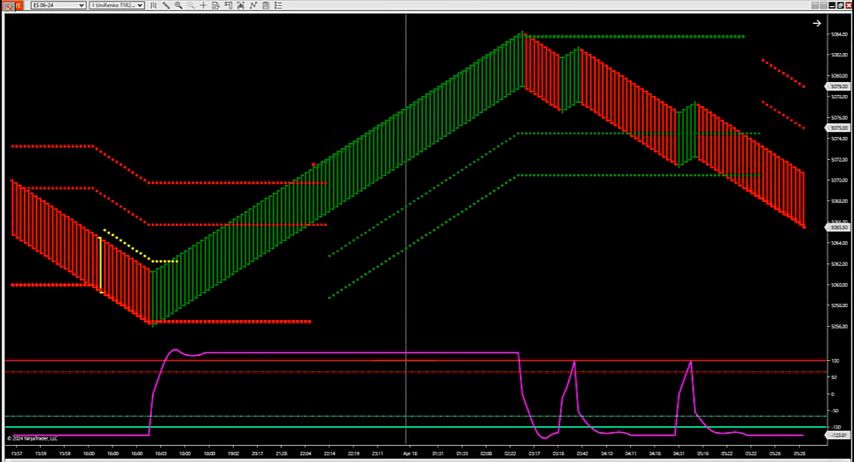
{"action": "scroll", "scroll_direction": "right", "scroll_amount": 3}
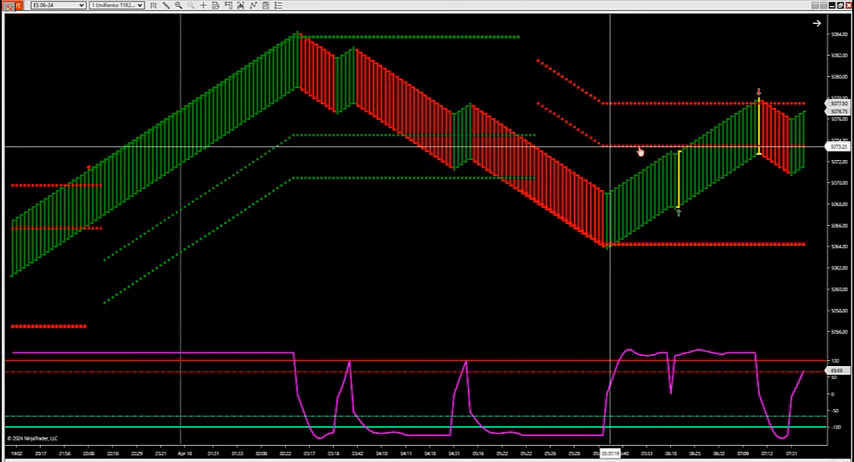
{"action": "mouse_move", "coordinate": [680, 190]}
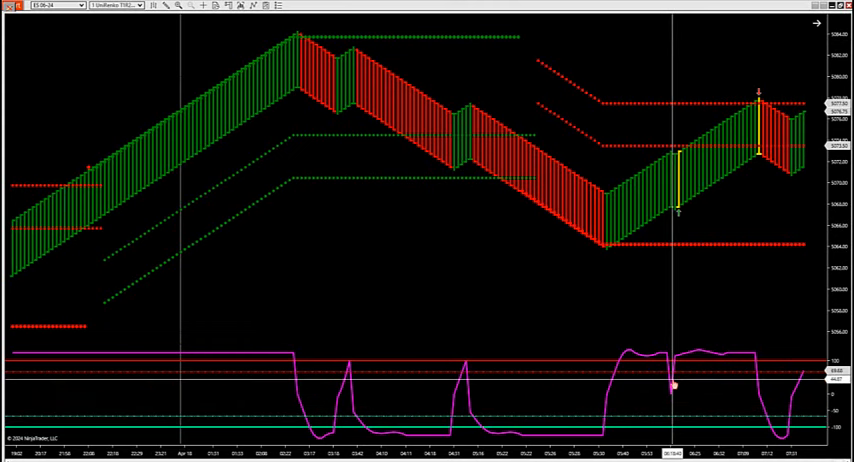
{"action": "mouse_move", "coordinate": [680, 244]}
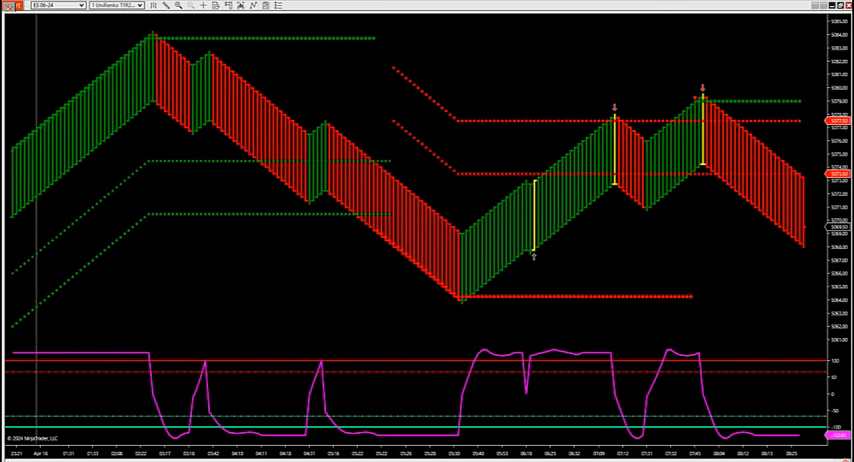
{"action": "mouse_move", "coordinate": [616, 124]}
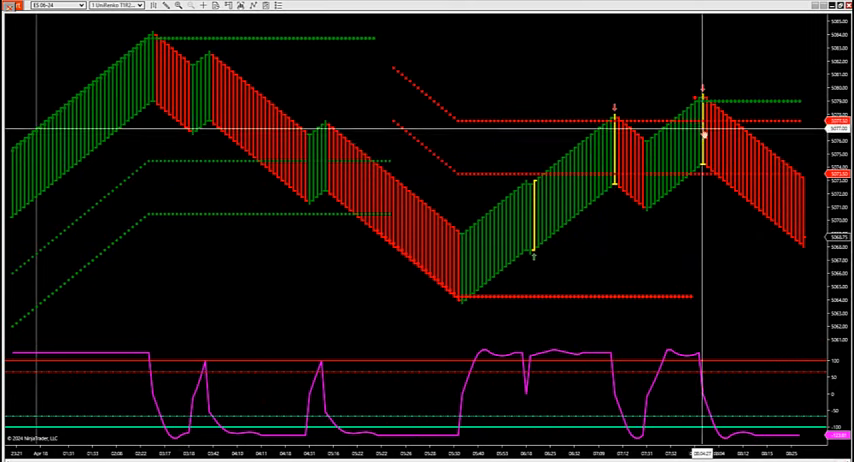
{"action": "mouse_move", "coordinate": [704, 276]}
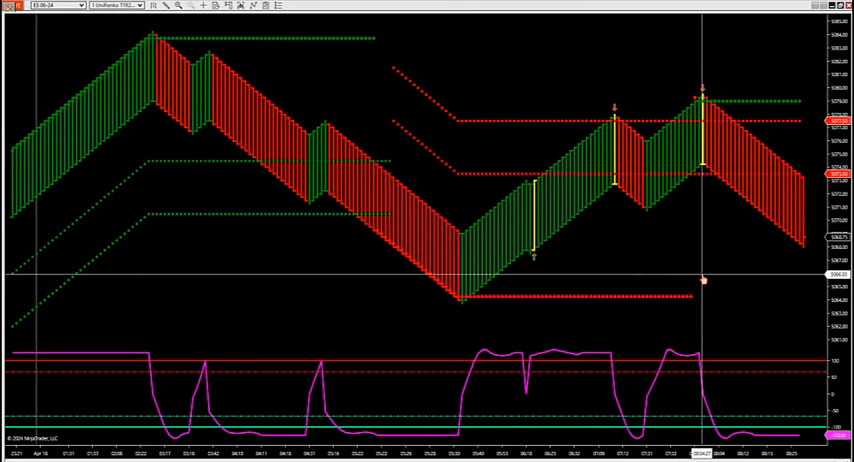